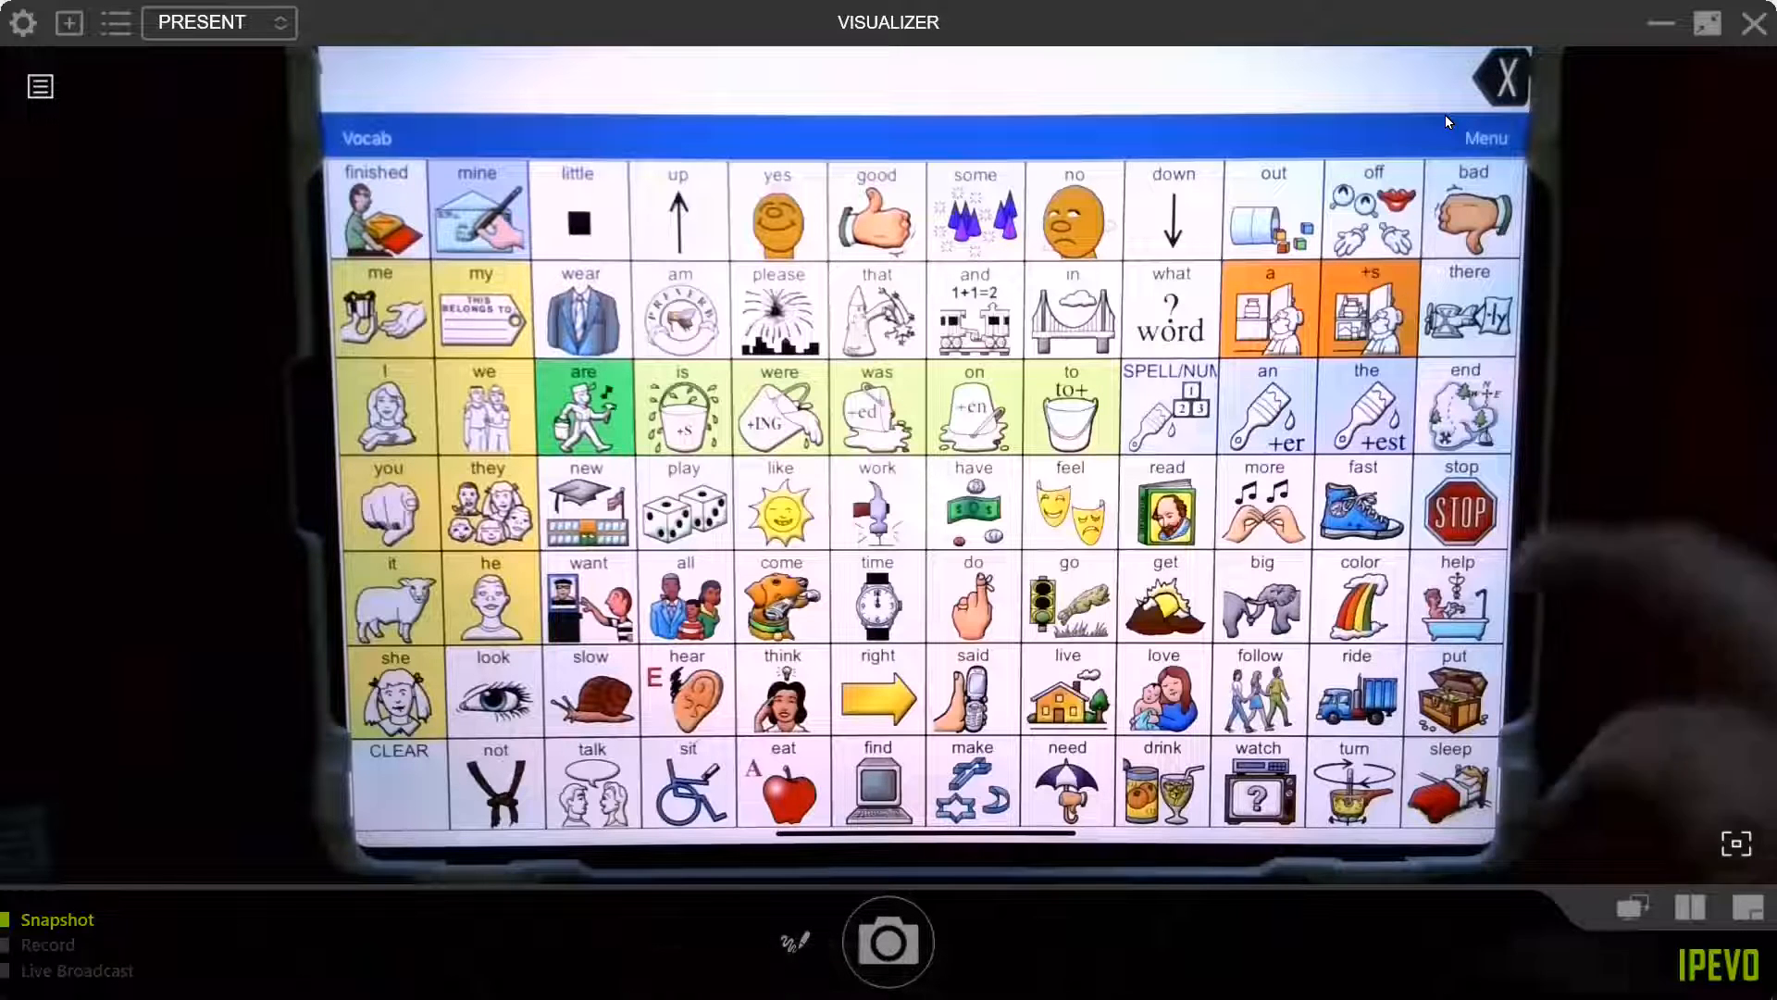
# Try enabling Use Menu Passcode in app settings and dismiss the 'Password can not be blank' warning.
pyautogui.click(1486, 137)
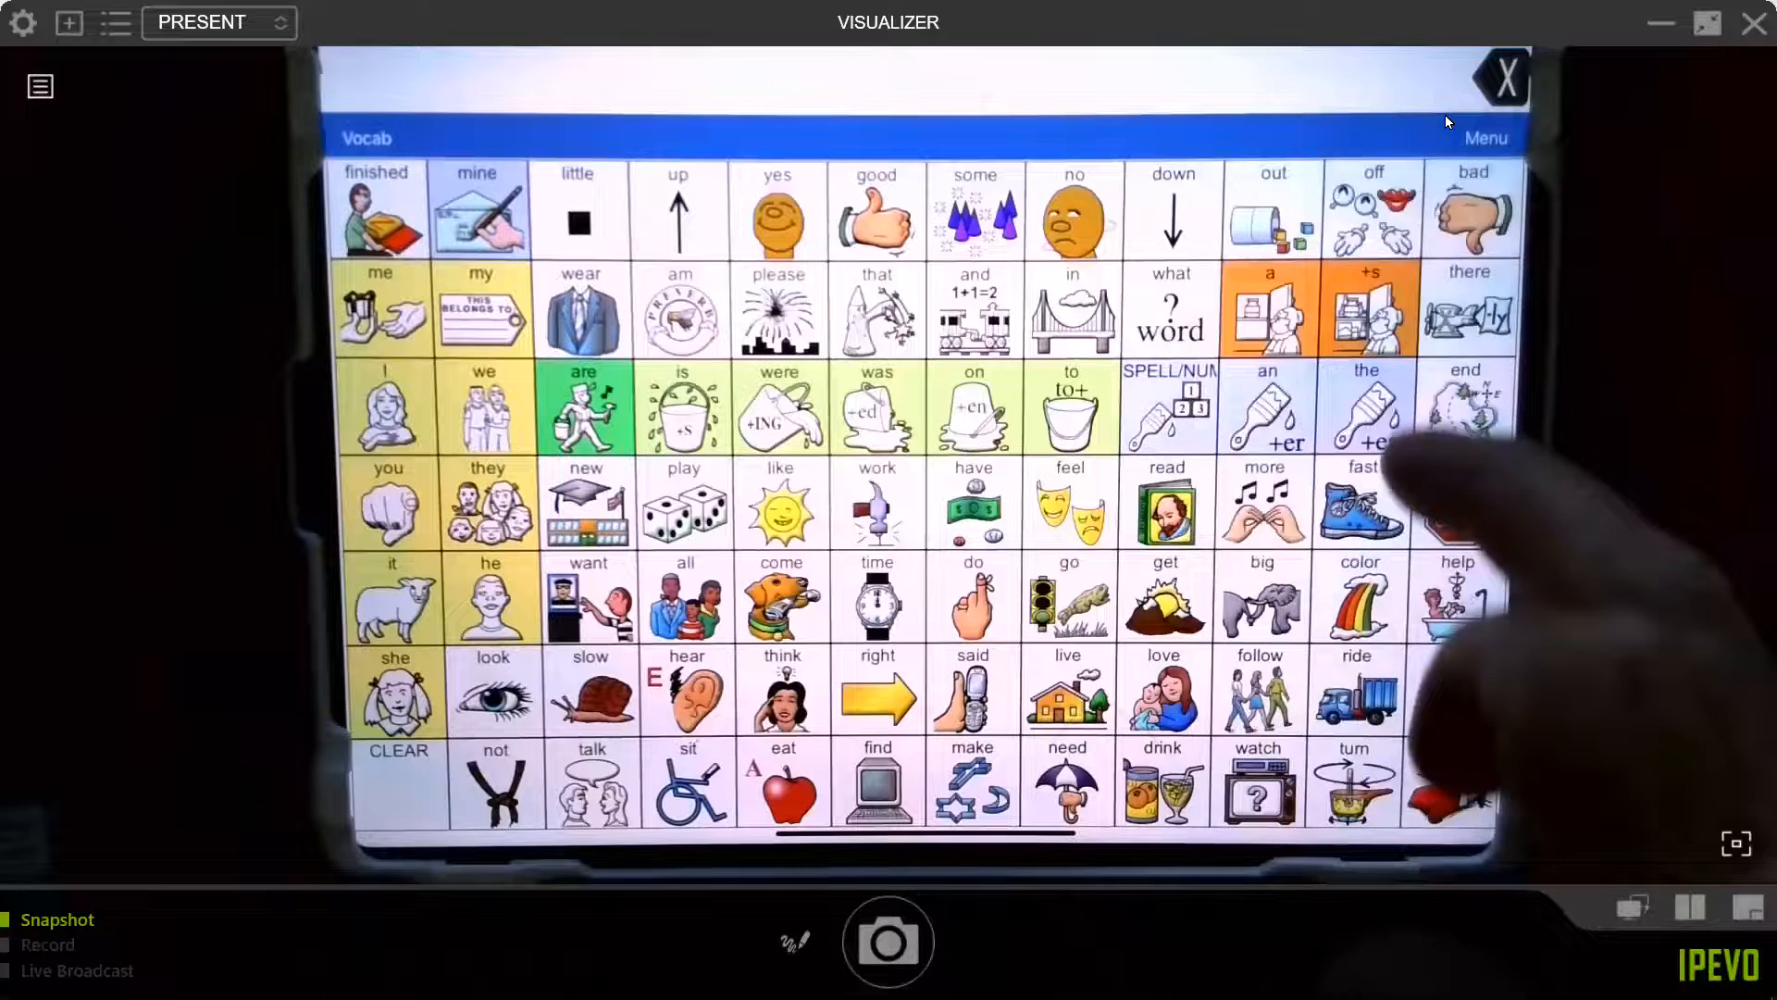
pyautogui.click(1486, 137)
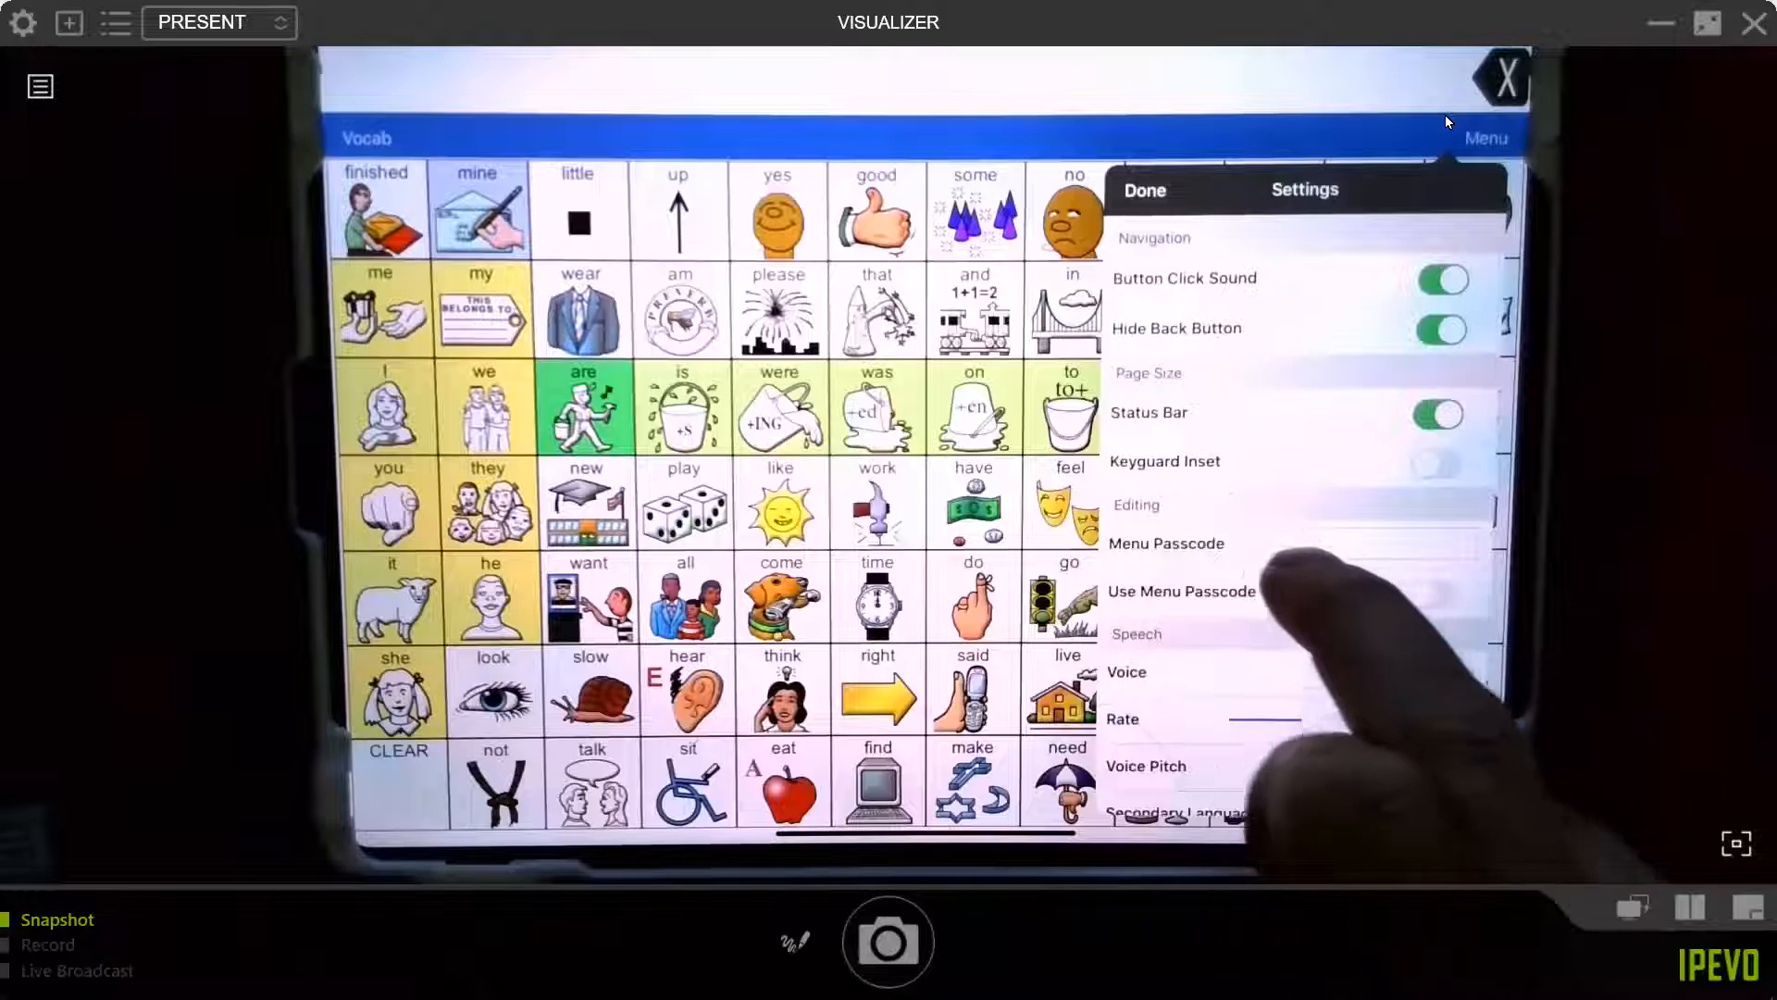
pyautogui.click(1435, 591)
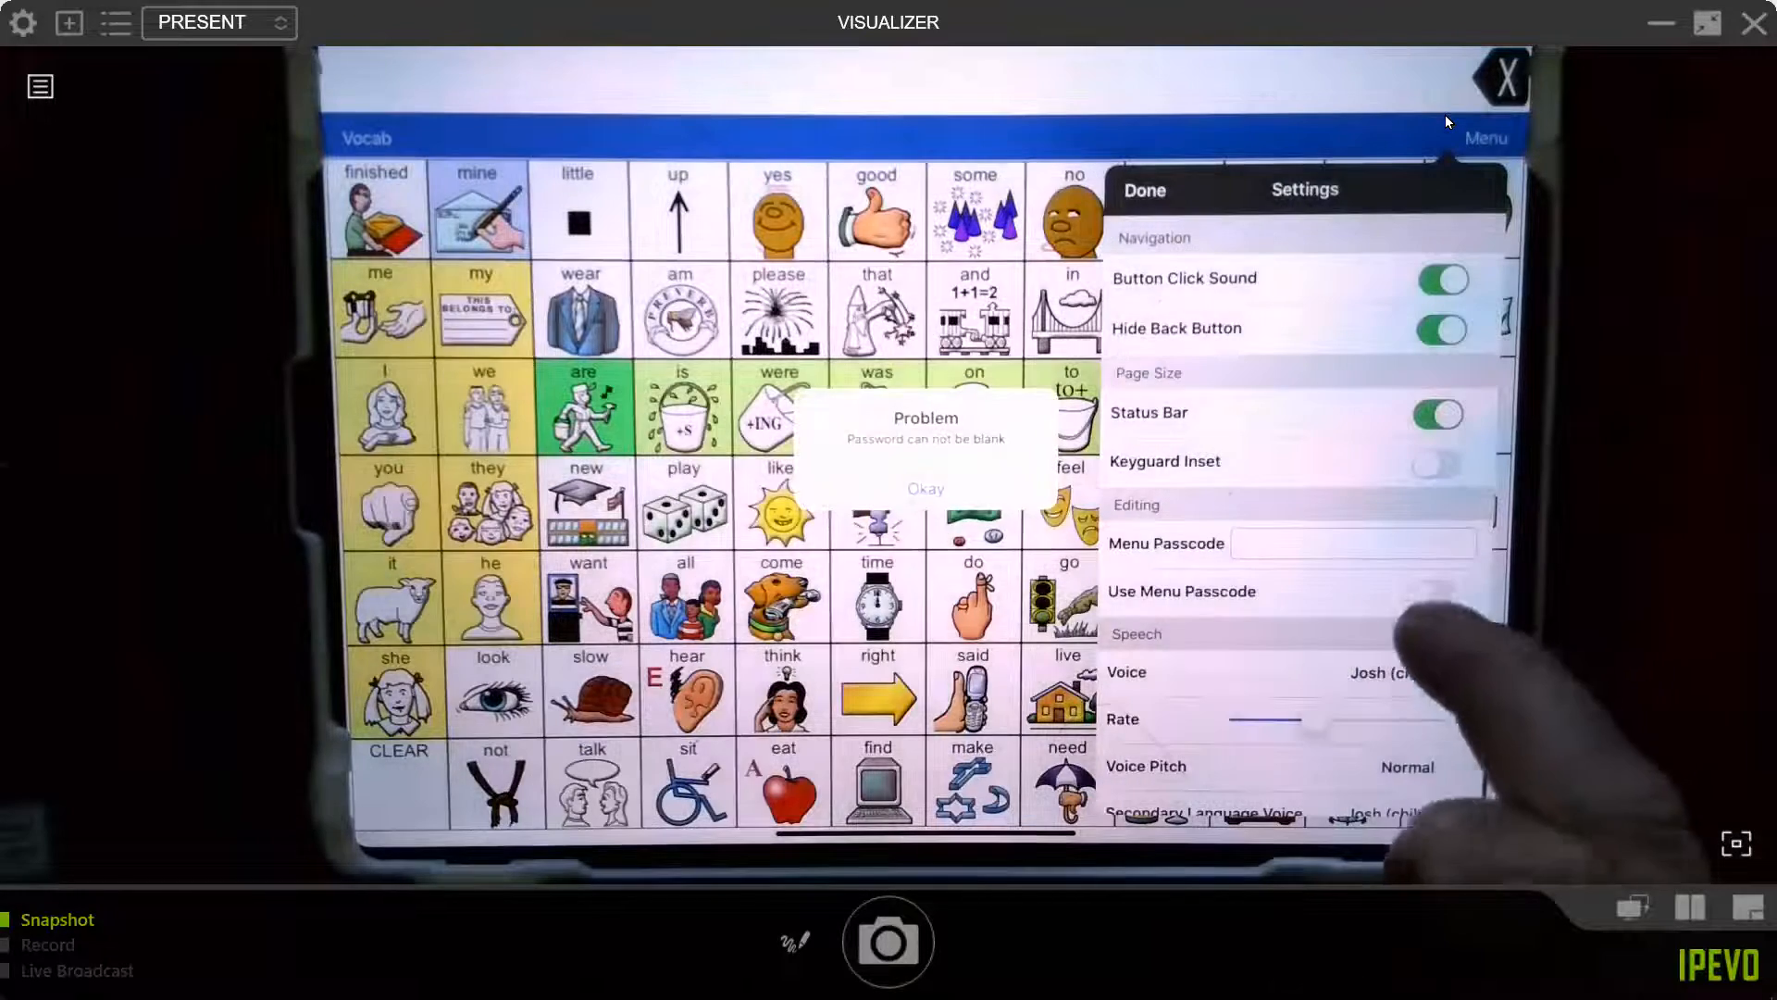
pyautogui.click(926, 489)
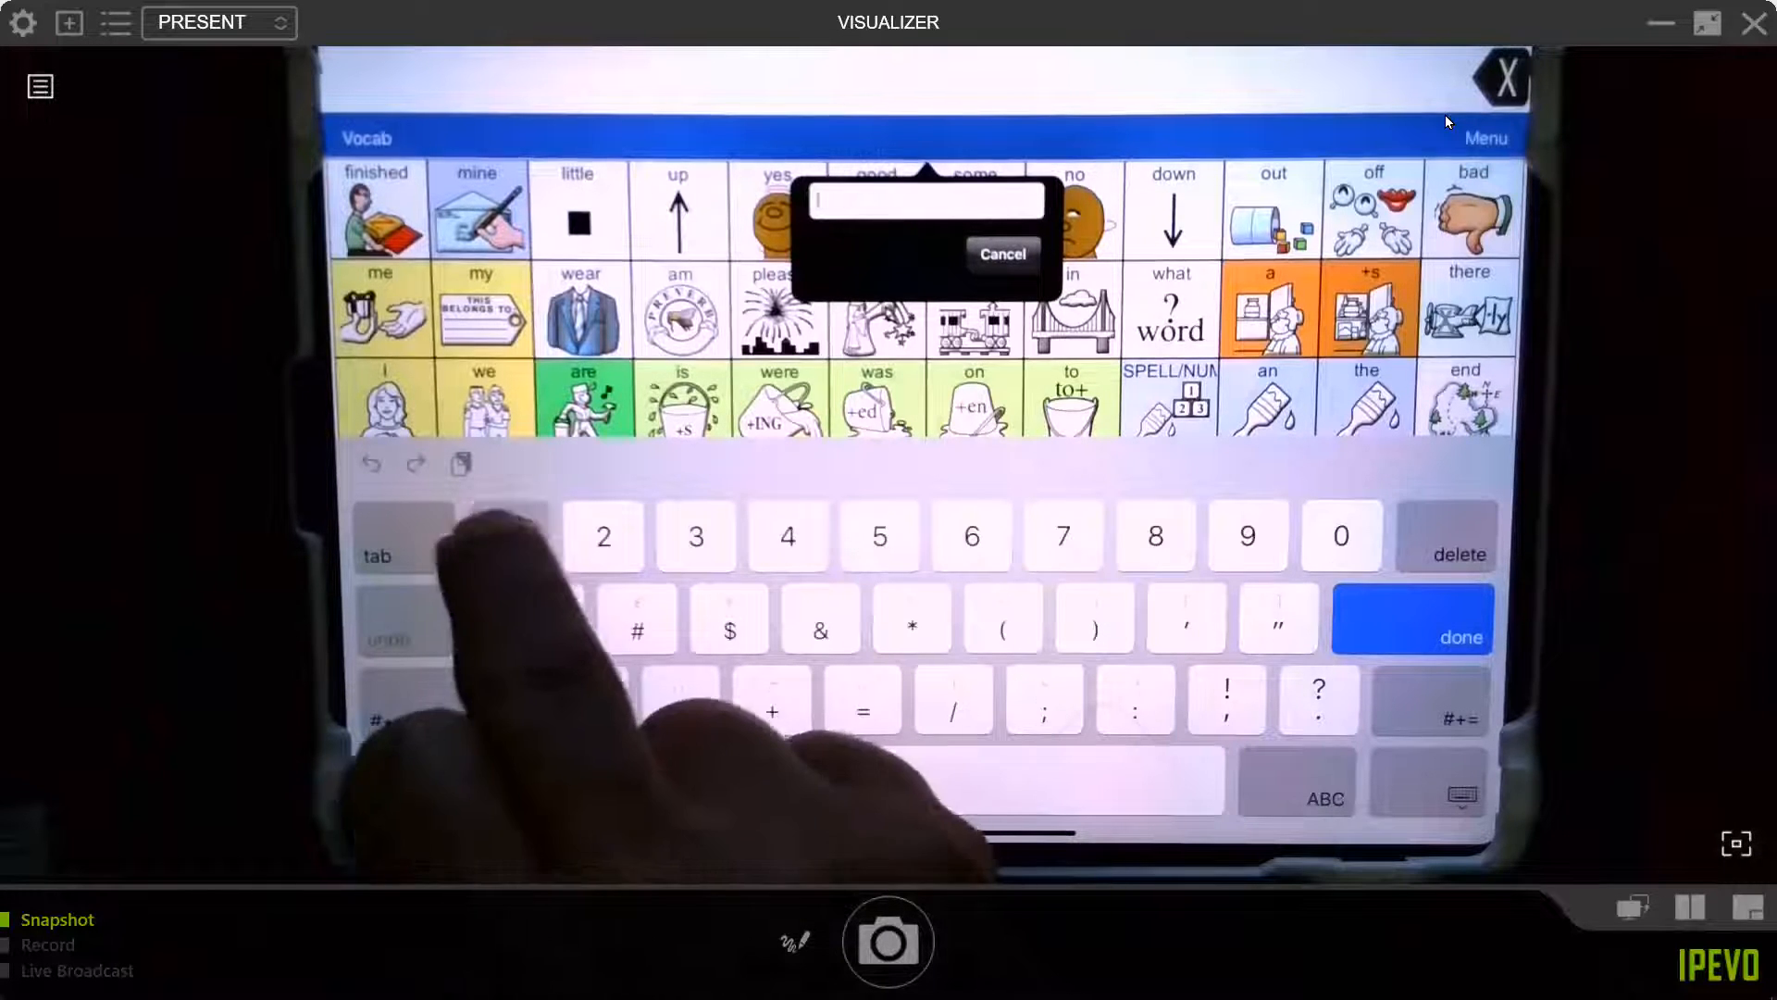
# Confirm the entered menu passcode with Done and check it shows as dots in Settings.
pyautogui.click(1486, 137)
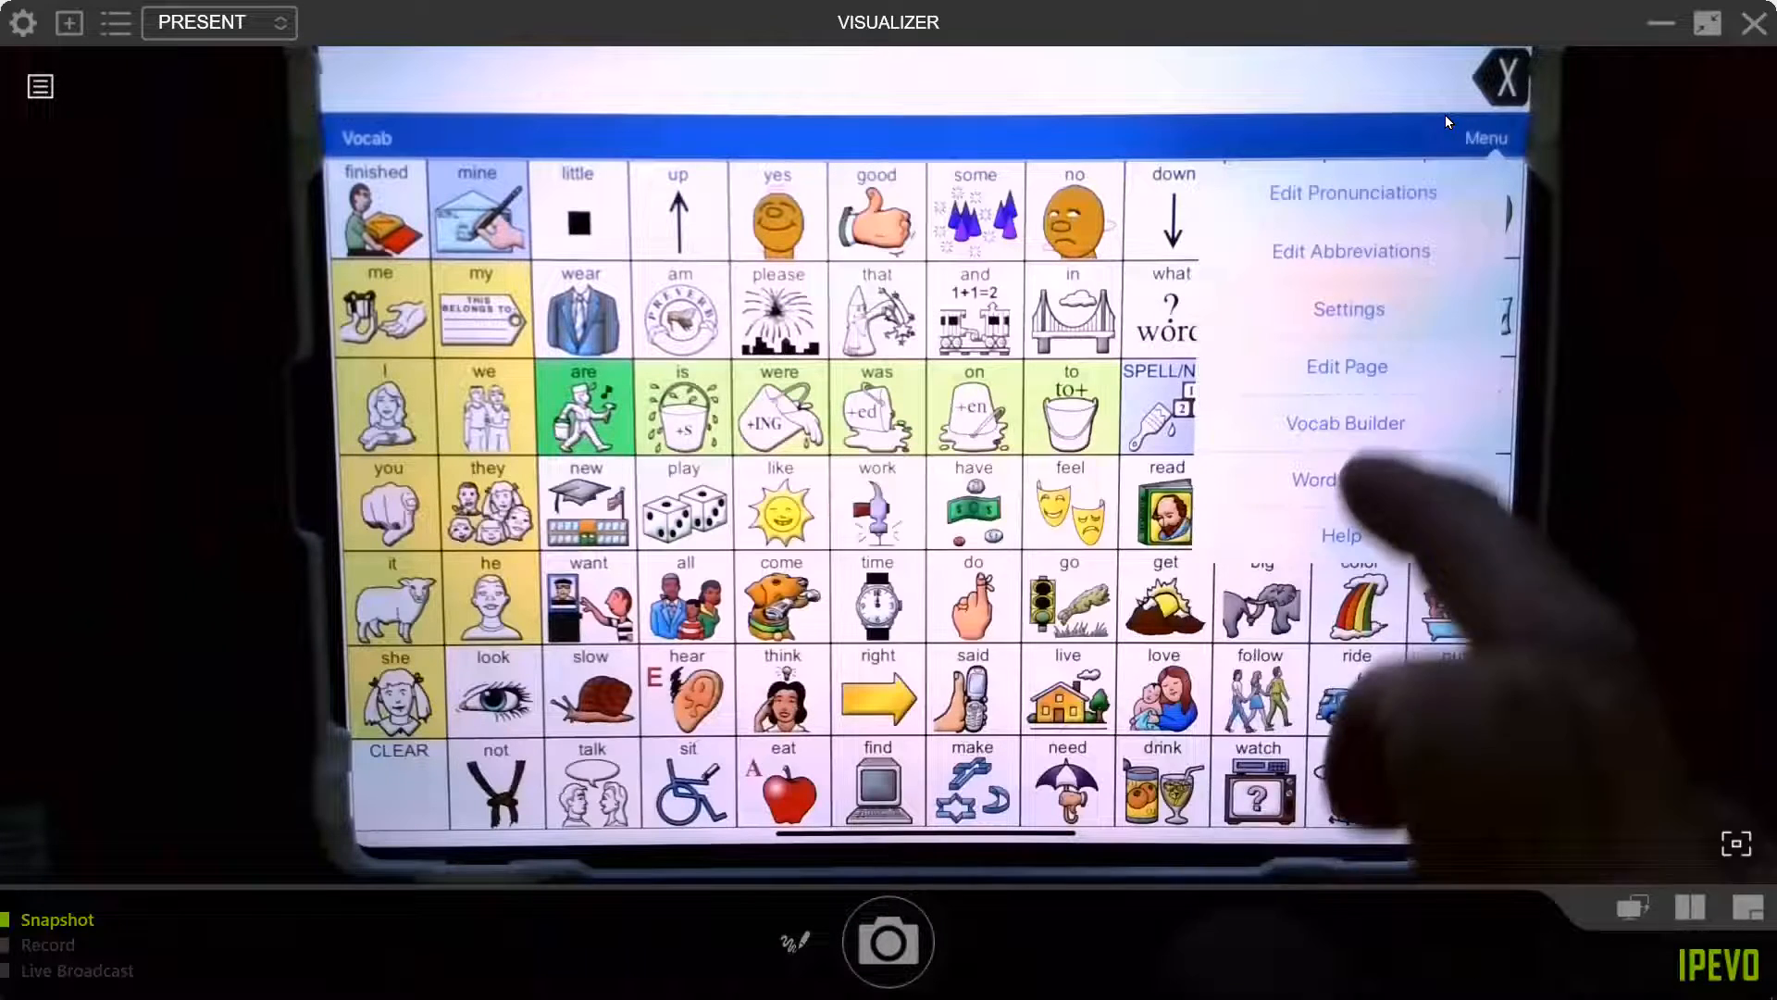
pyautogui.click(1347, 309)
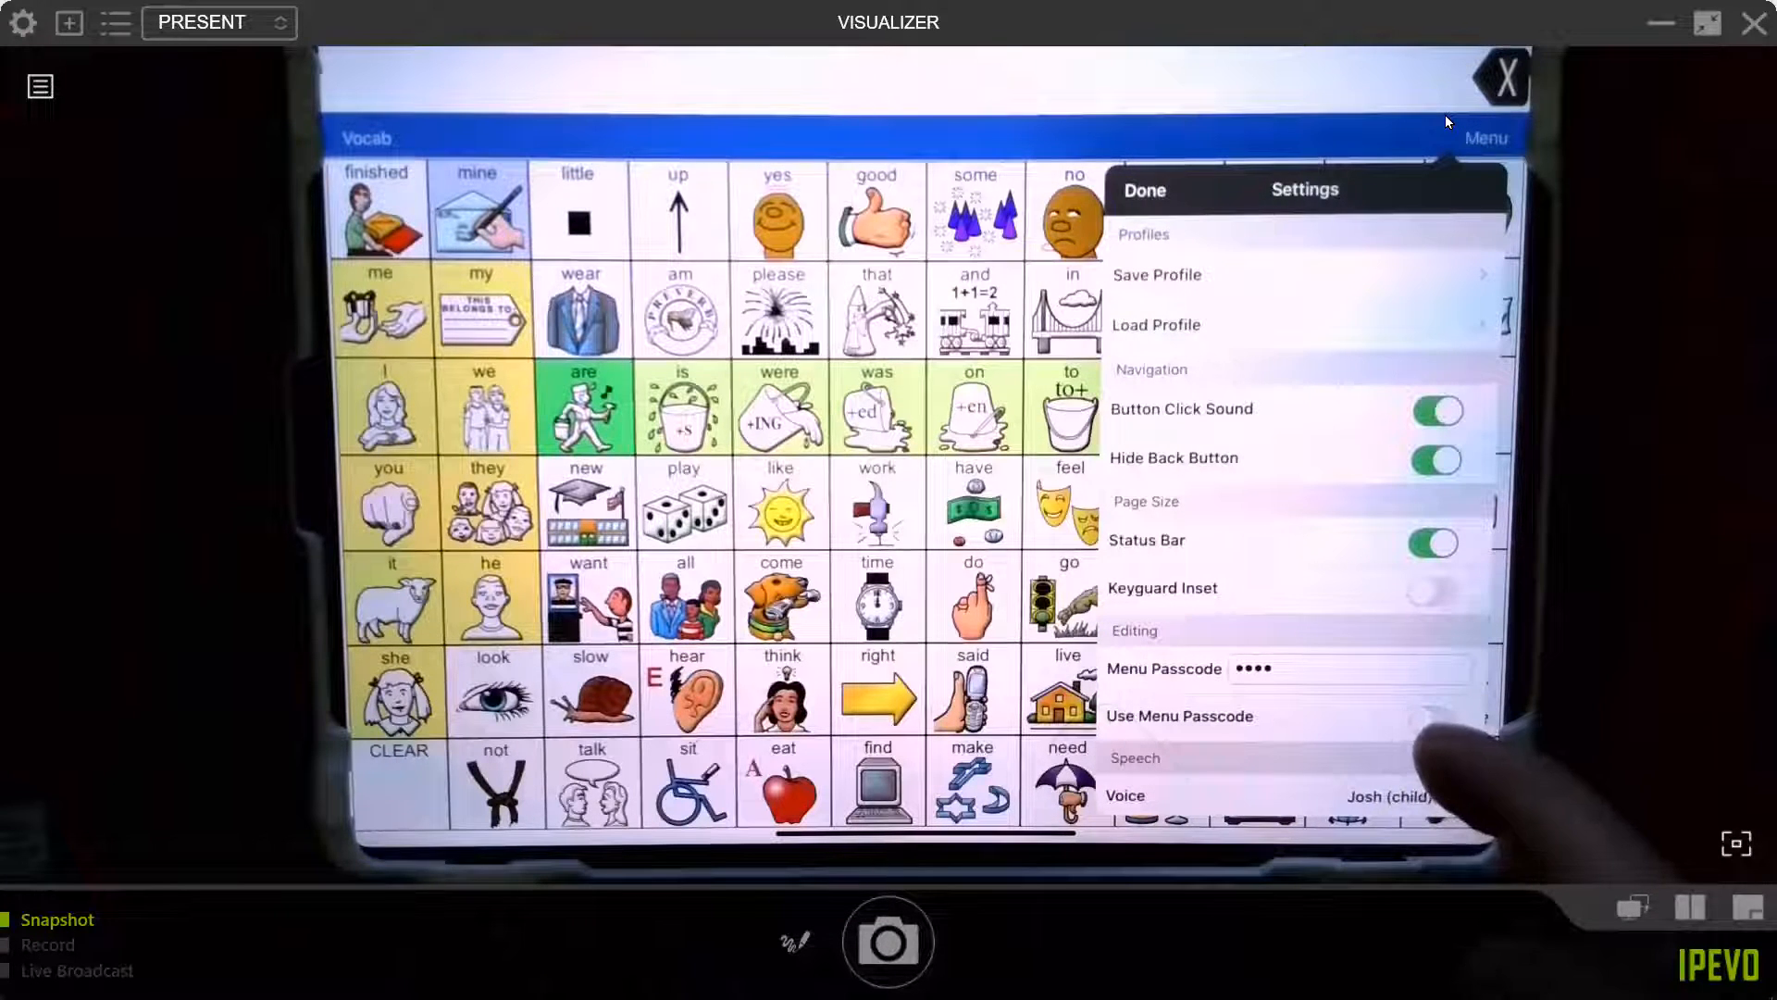
pyautogui.click(1143, 189)
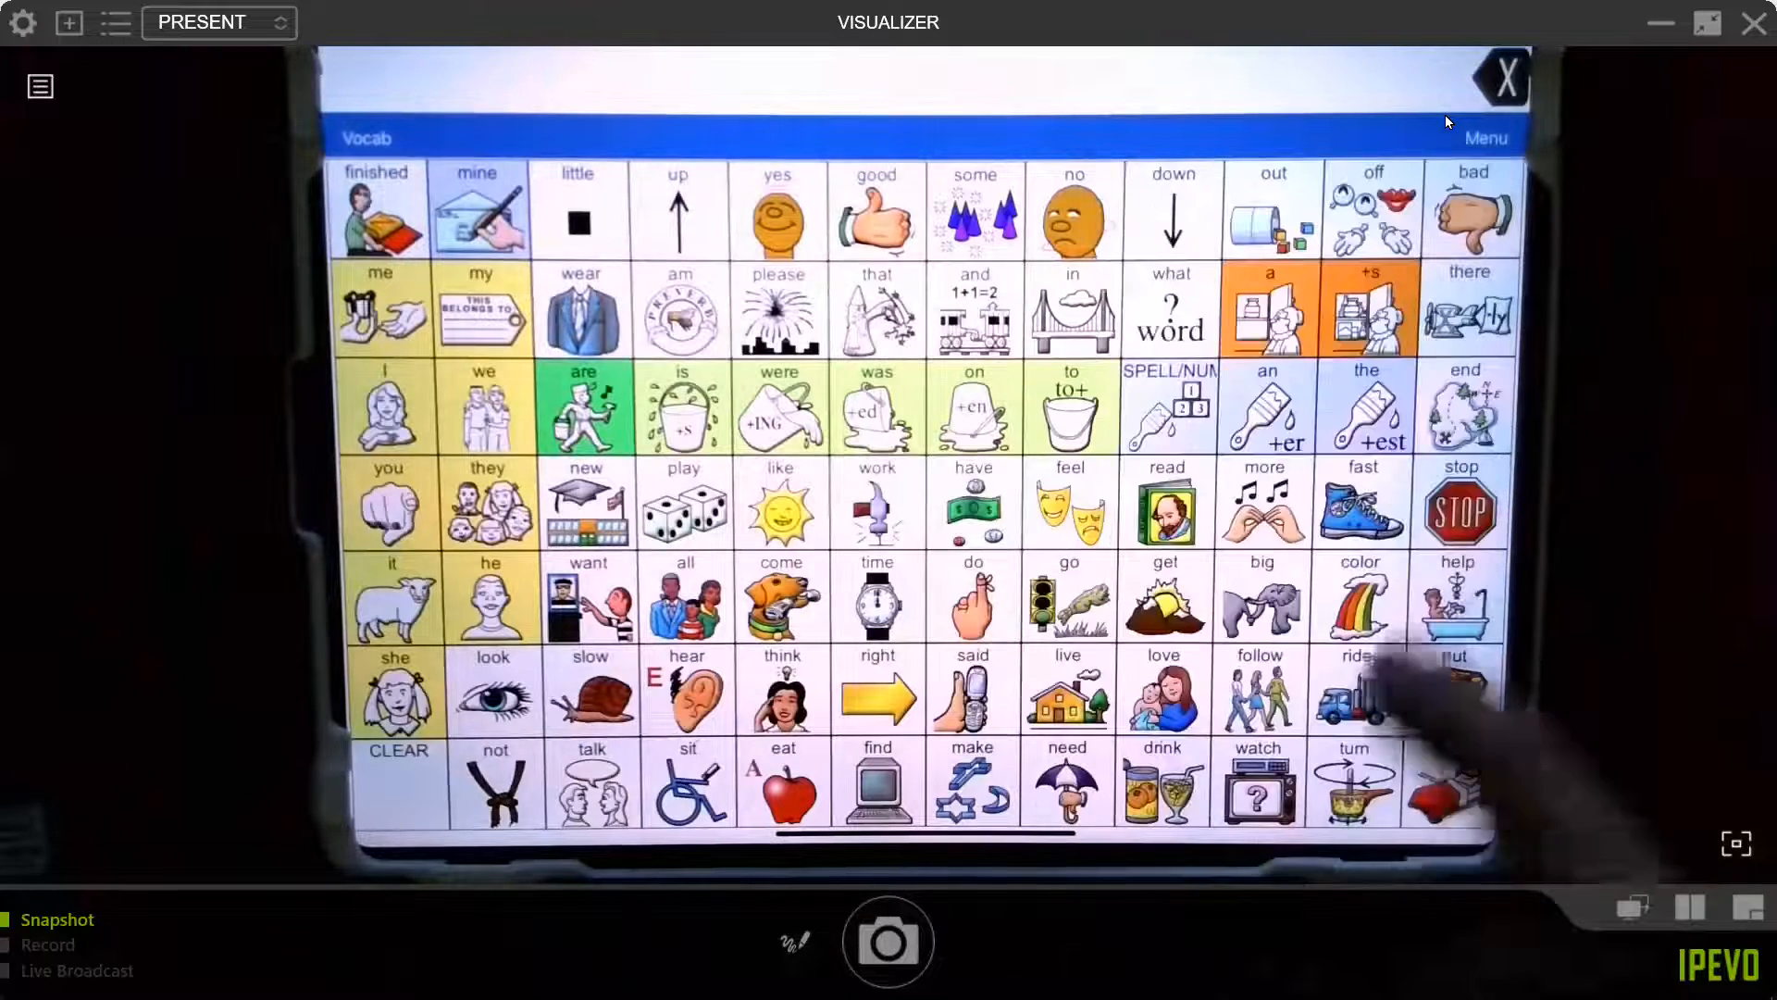
# Reopen the app settings from the Menu to verify the stored passcode, then close them.
pyautogui.click(1485, 137)
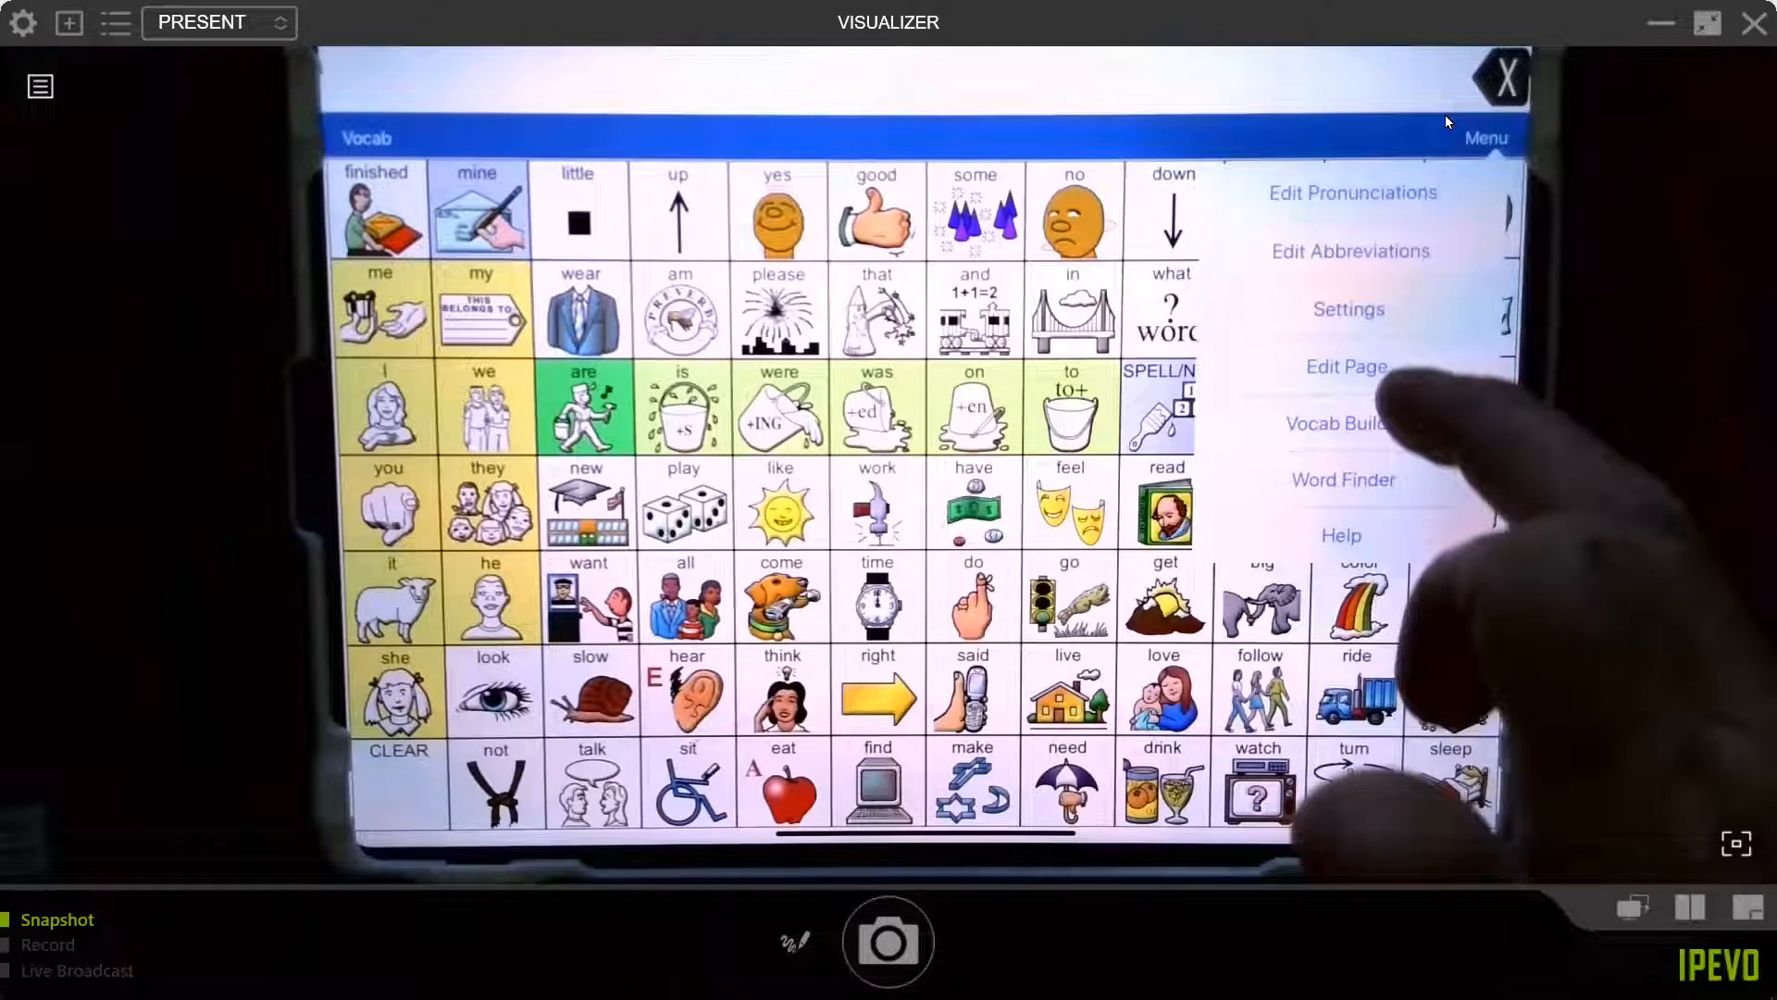
pyautogui.click(1348, 309)
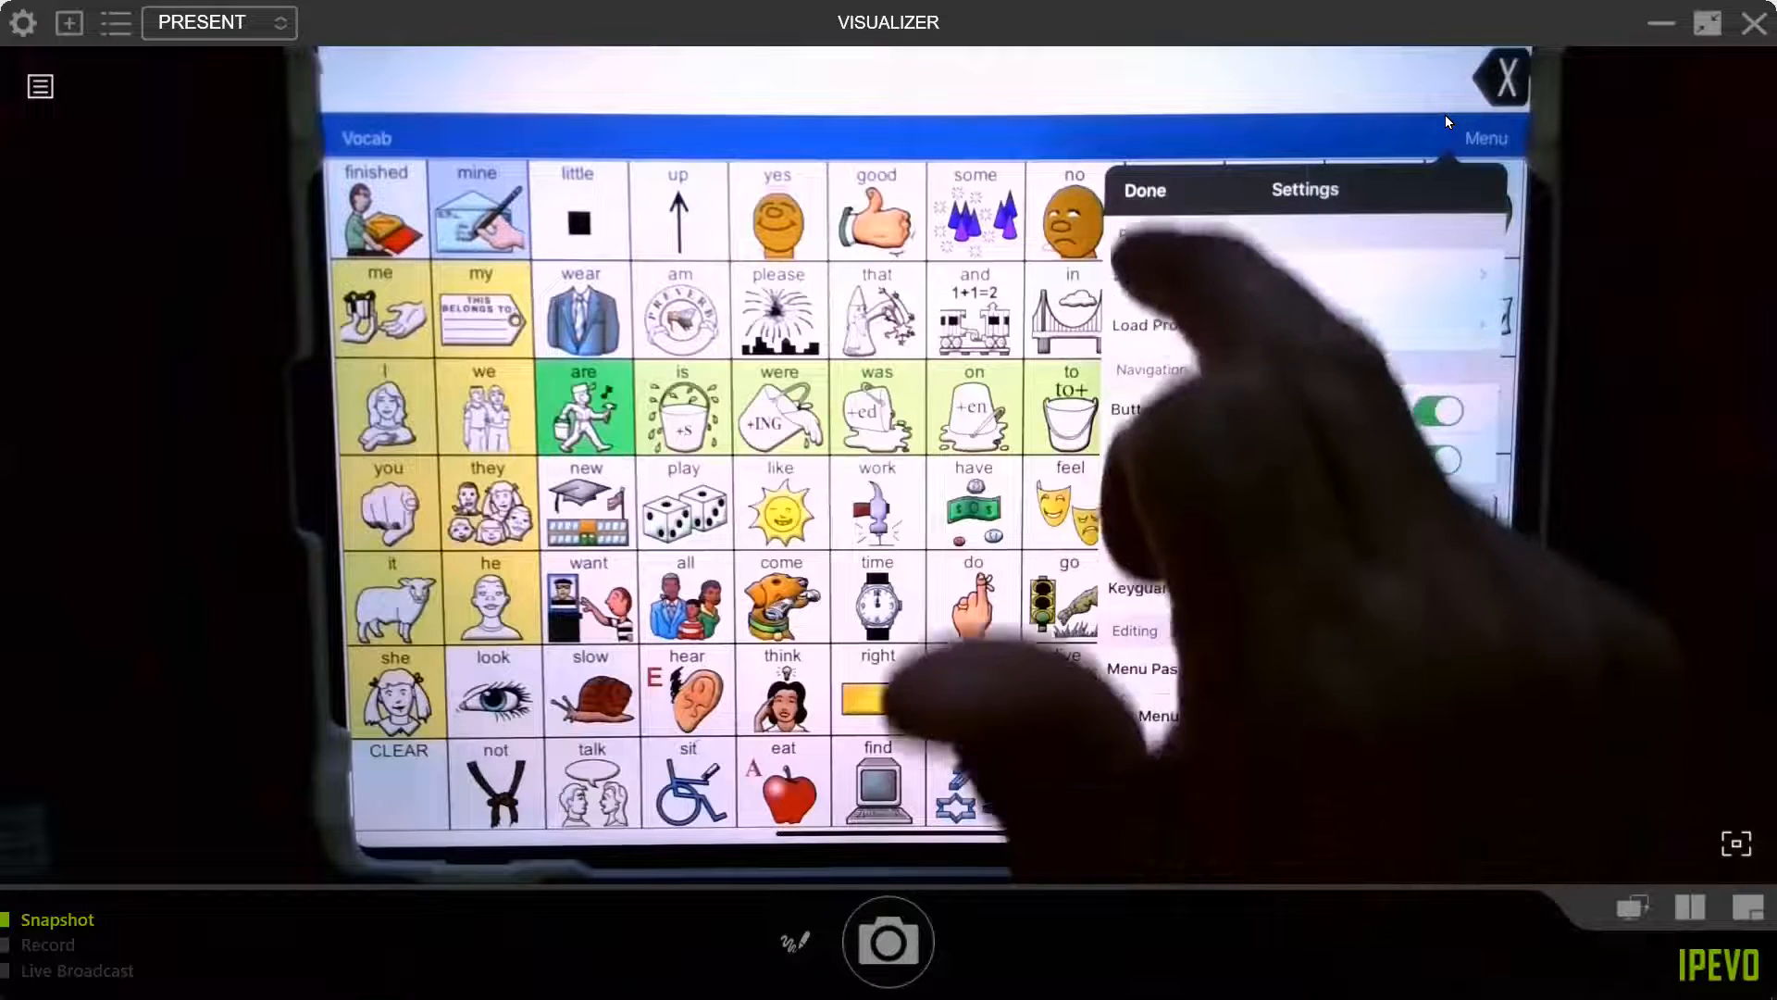
pyautogui.click(1144, 188)
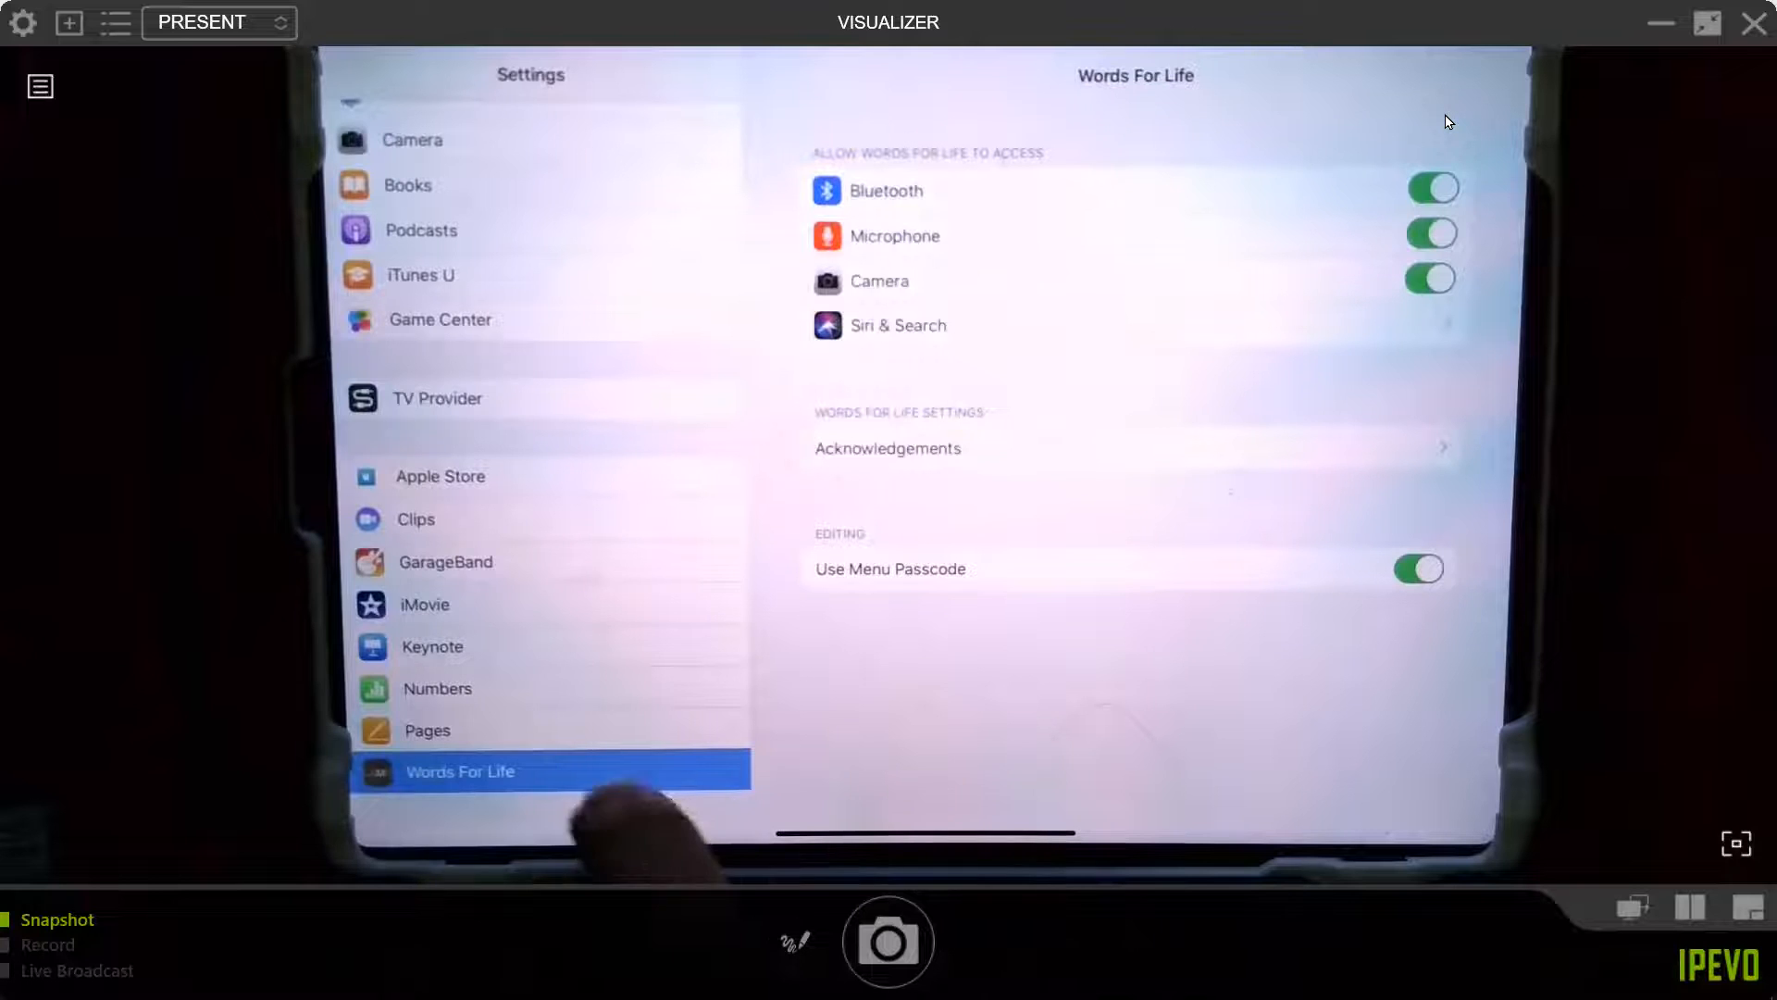
# Scroll iPad Settings to the Words For Life page and view its Use Menu Passcode toggle.
pyautogui.scroll(-3)
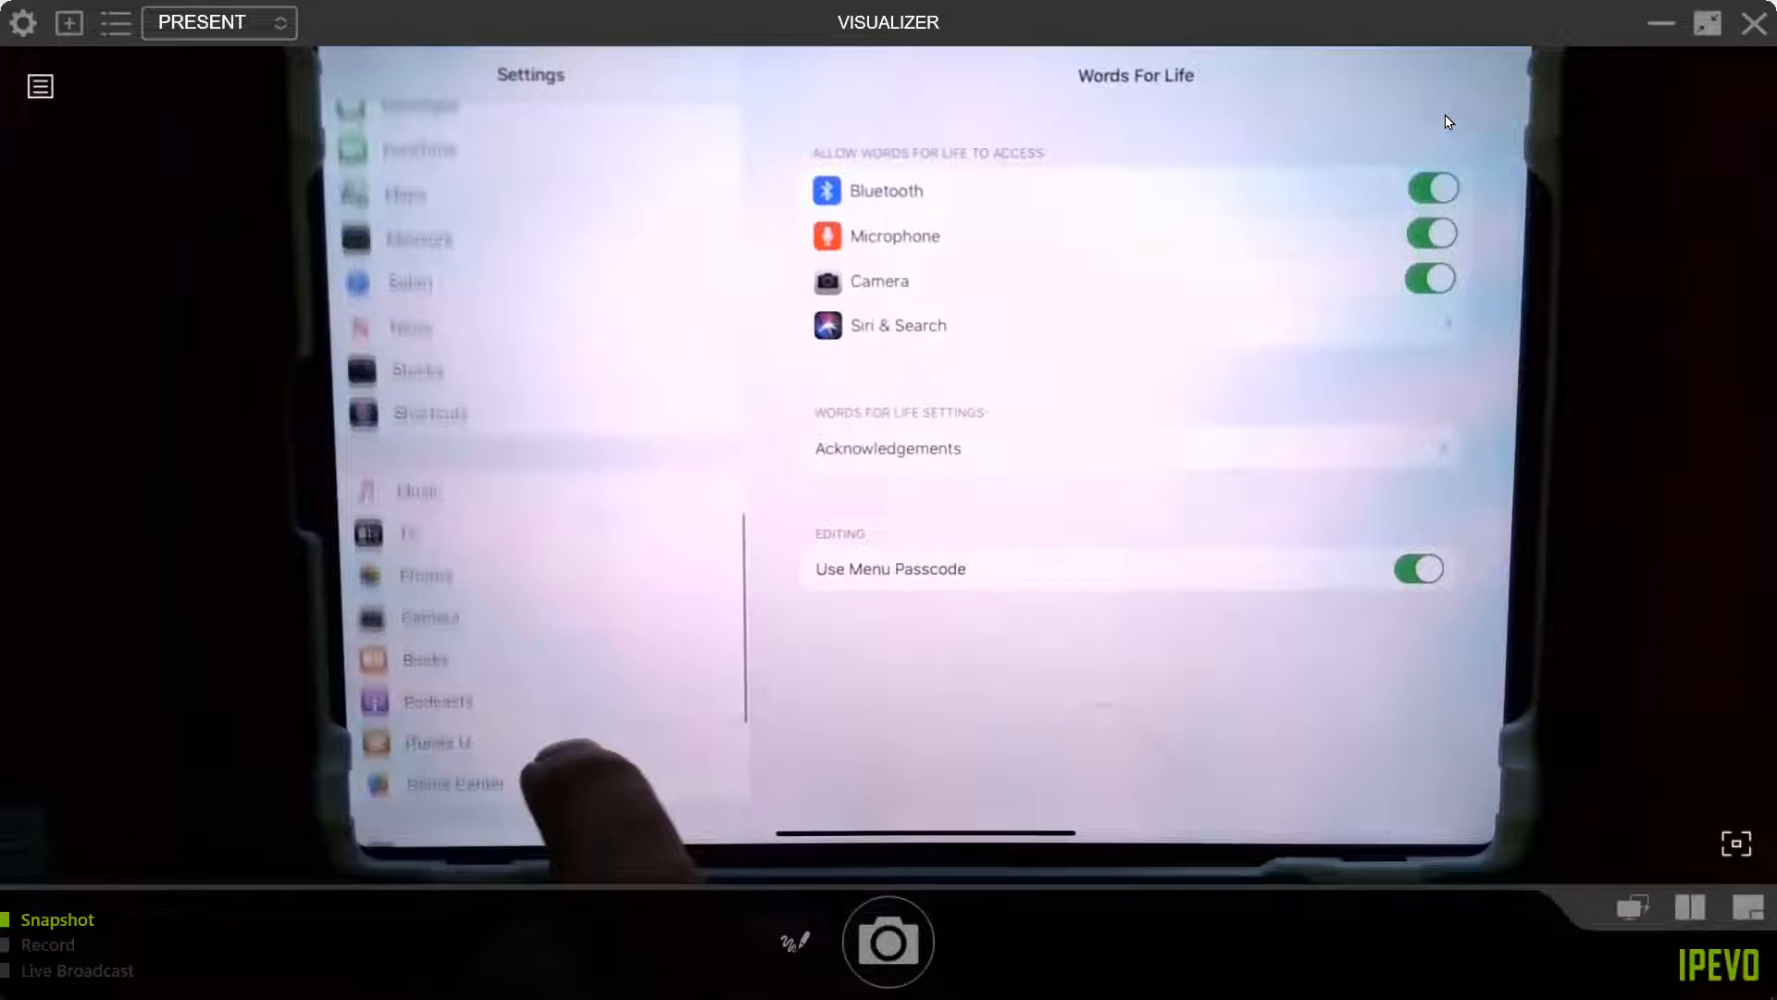
pyautogui.scroll(-3)
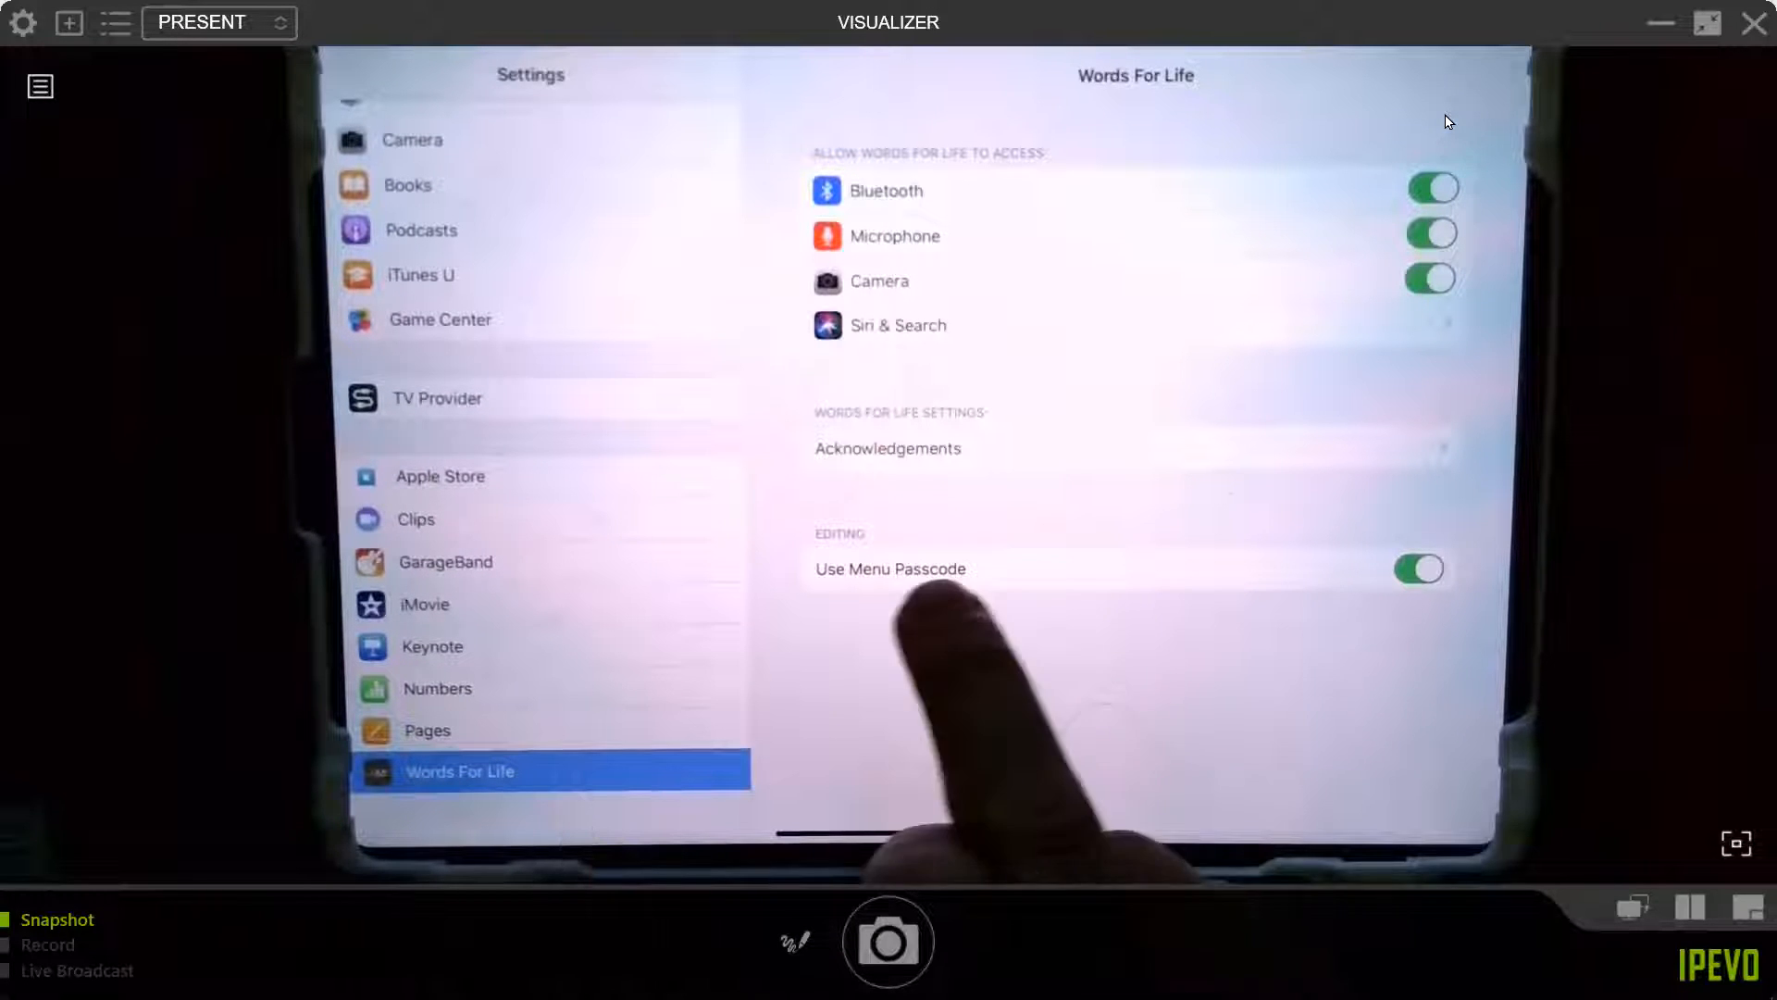
pyautogui.click(1418, 569)
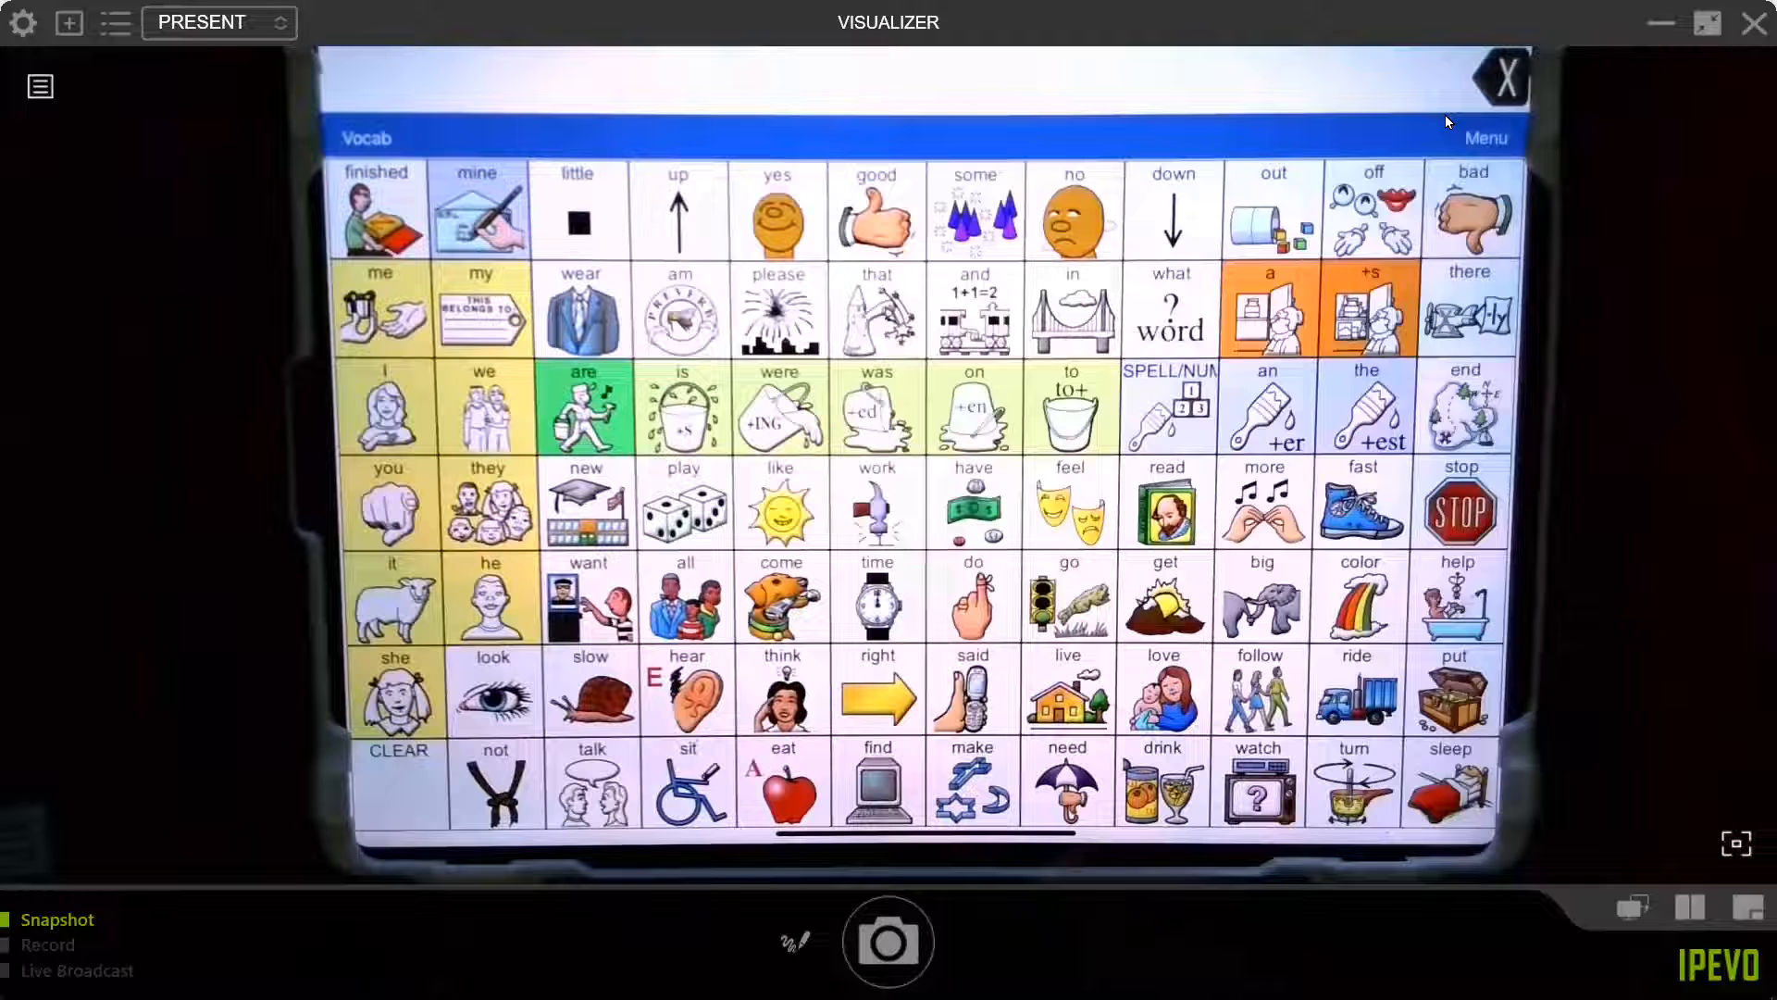
# Bring up the Words for Life Menu and choose Settings.
pyautogui.click(1486, 137)
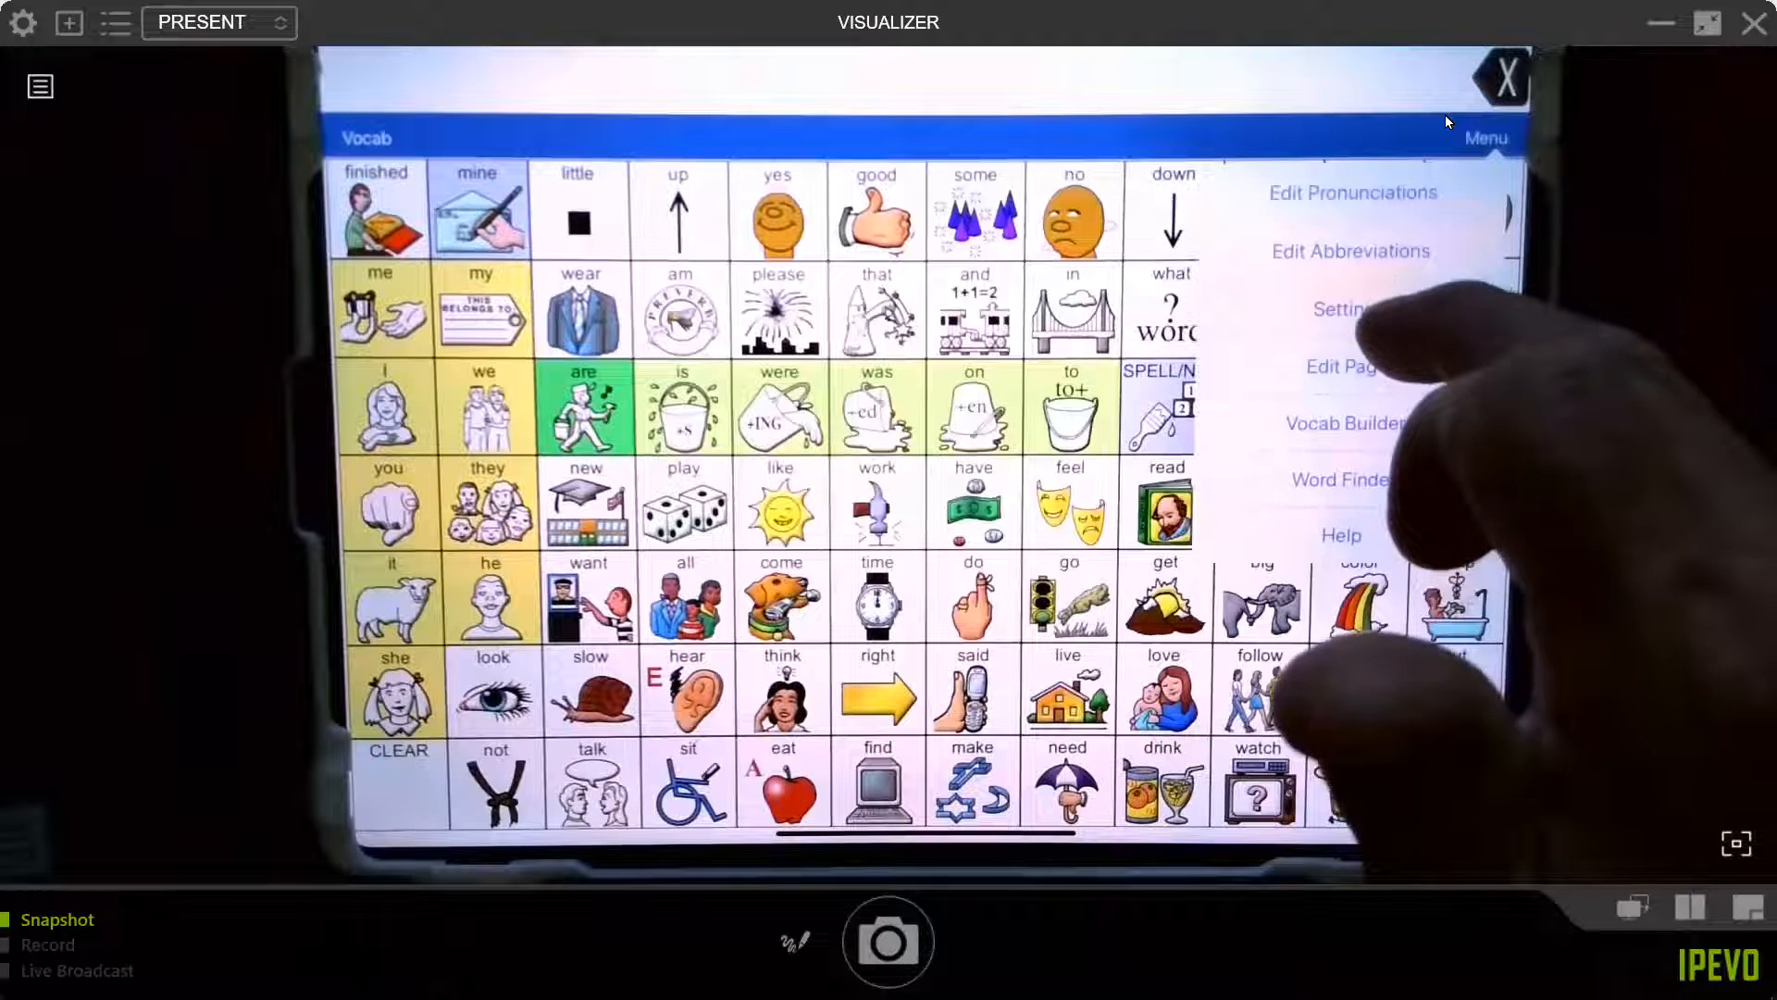
pyautogui.click(1344, 309)
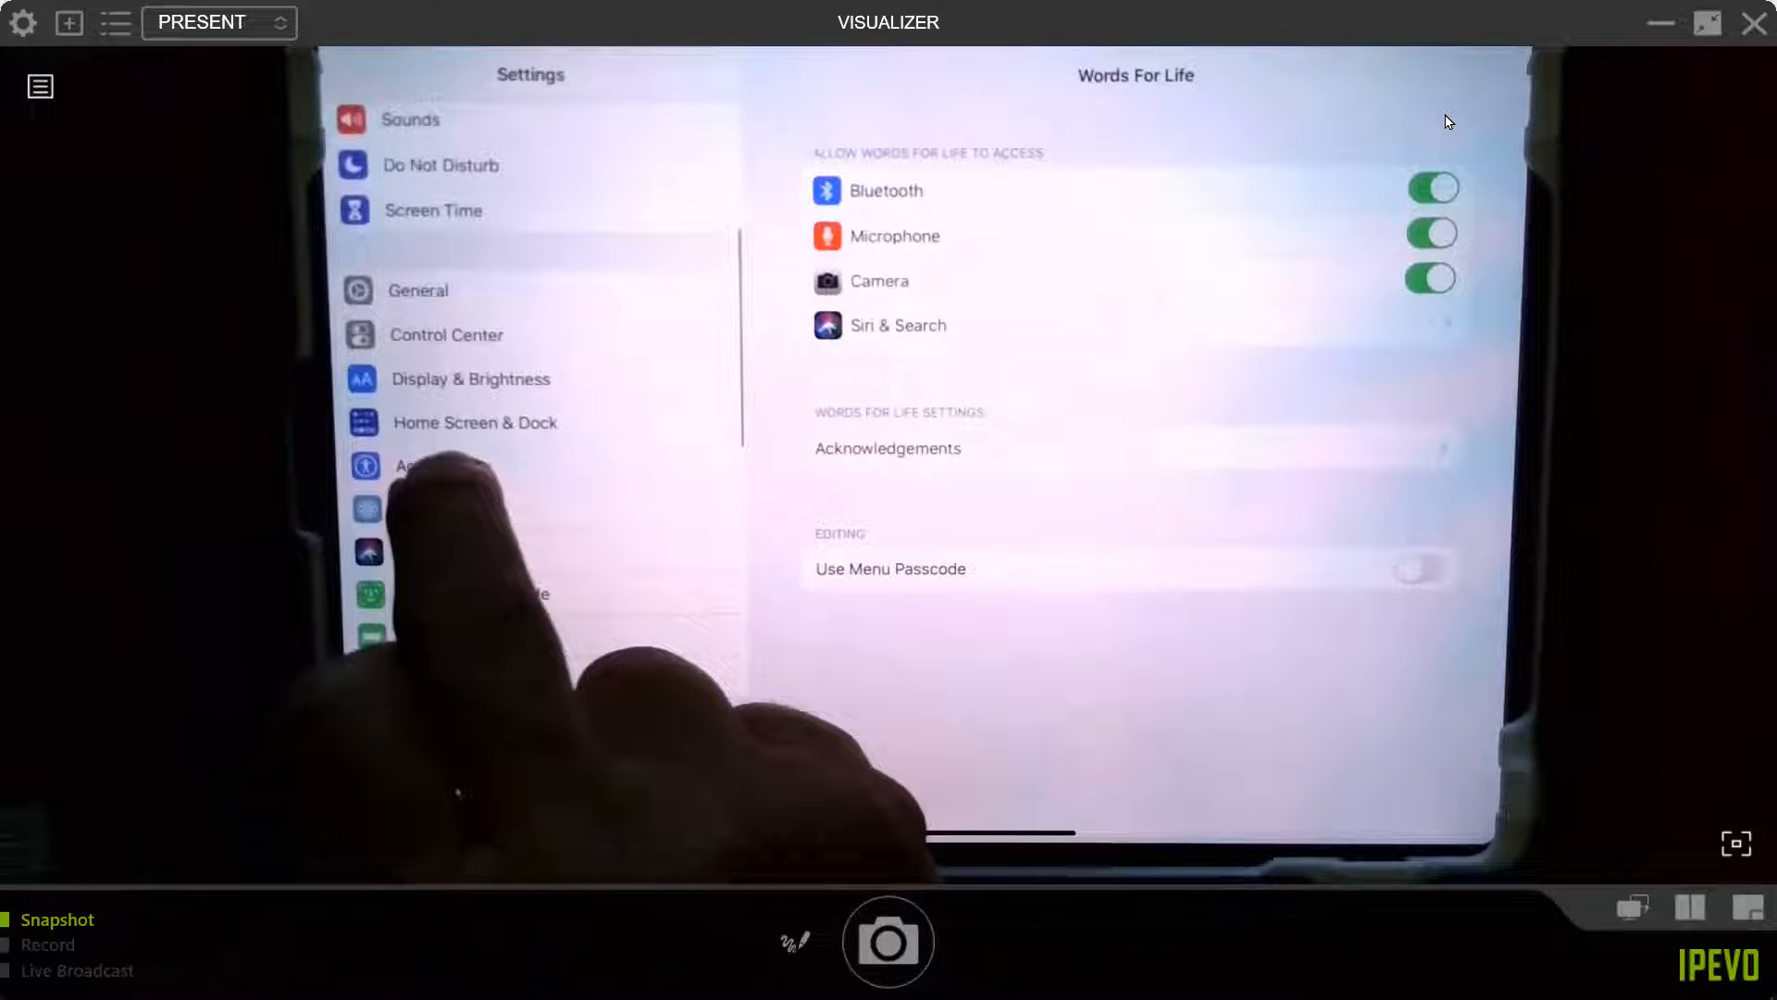
# In Accessibility, reach Guided Access and toggle it on.
pyautogui.scroll(-3)
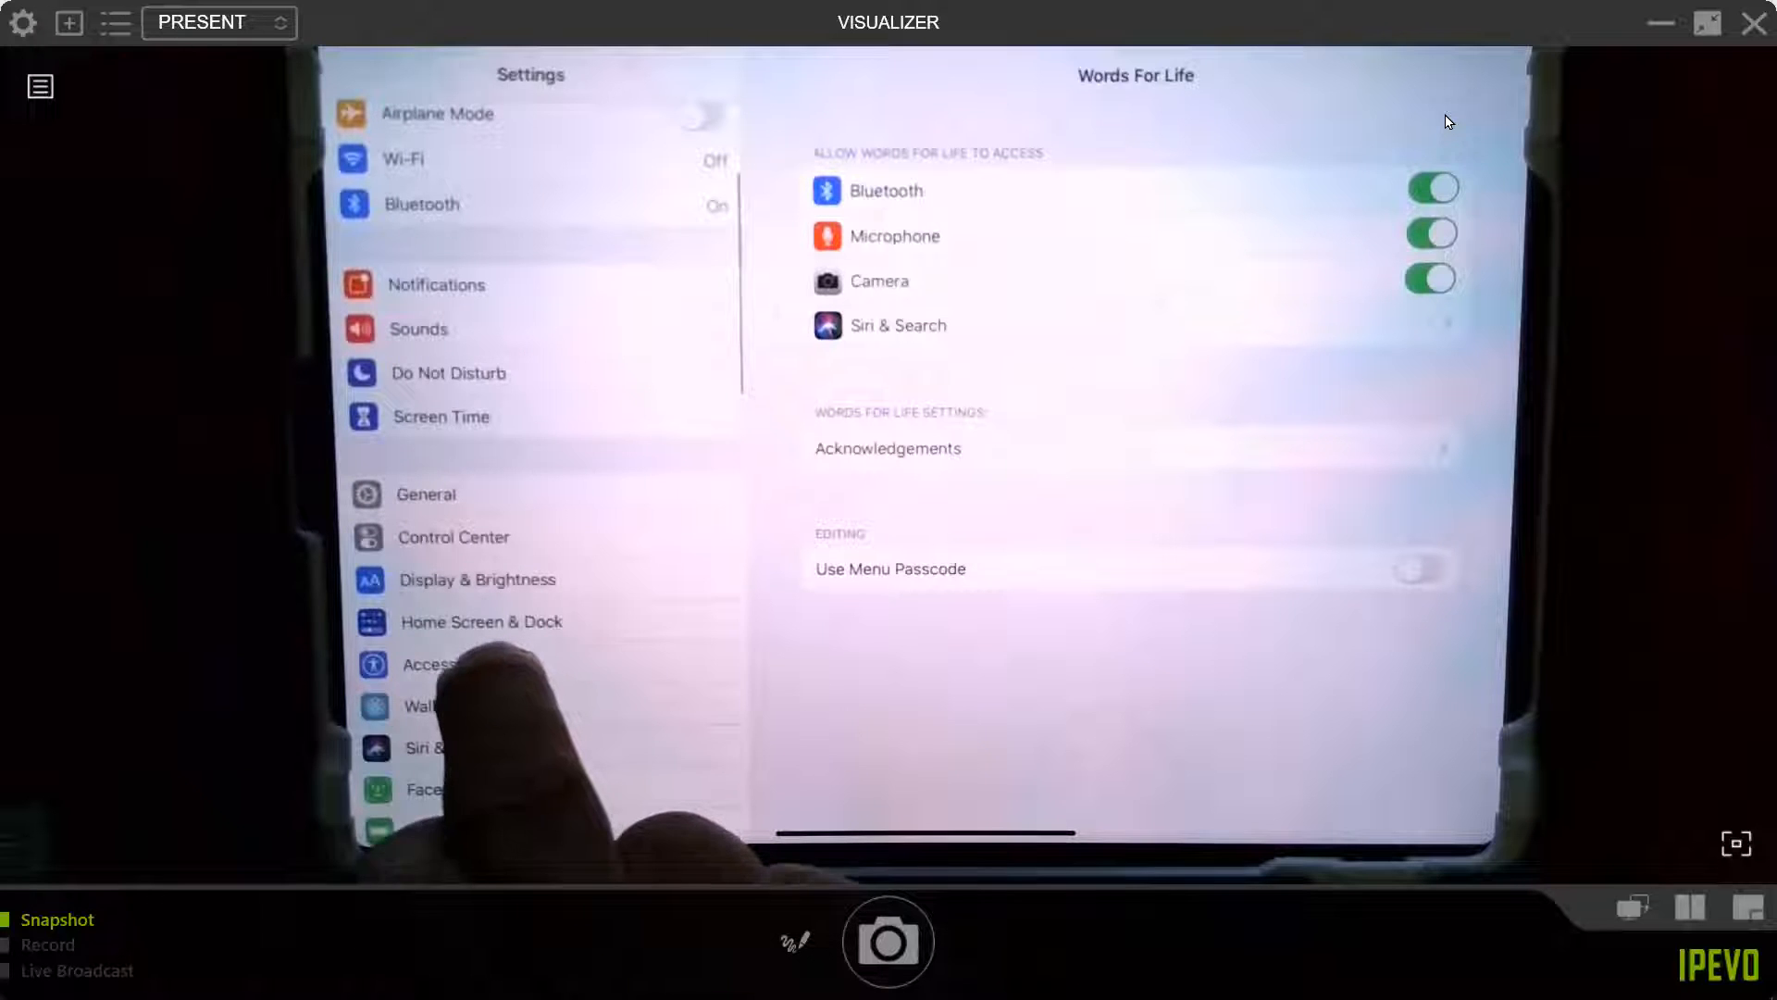
pyautogui.click(448, 662)
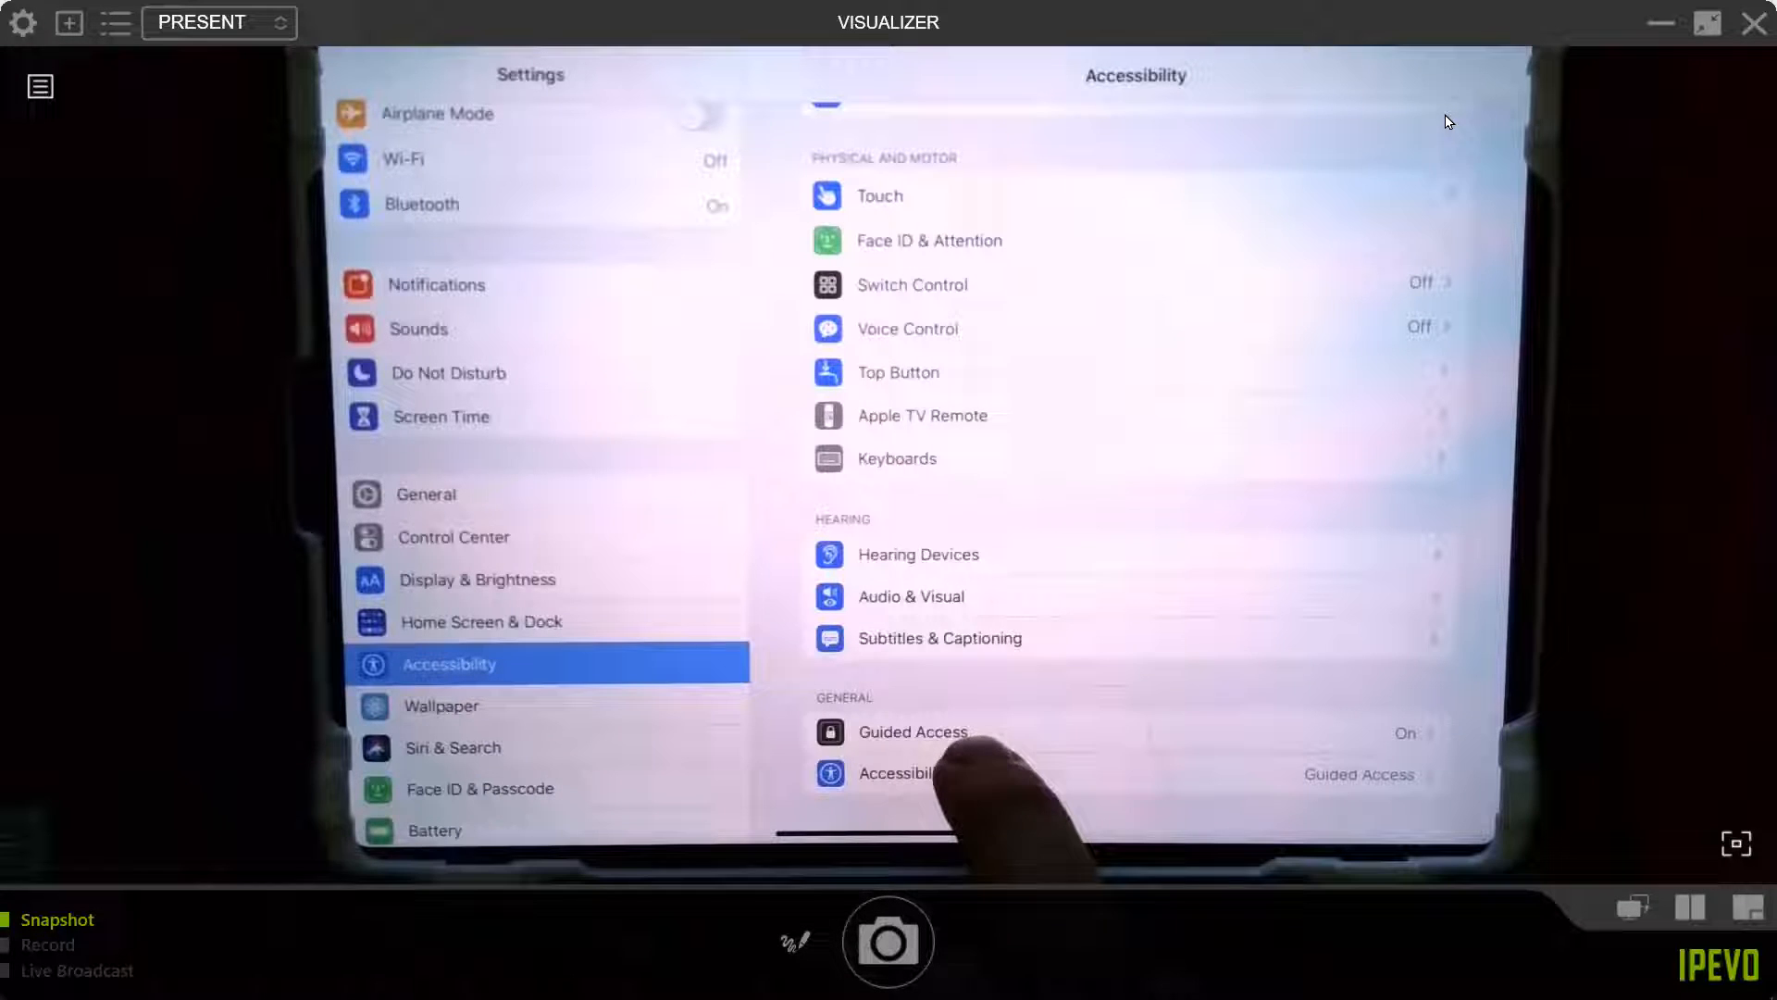
pyautogui.click(913, 731)
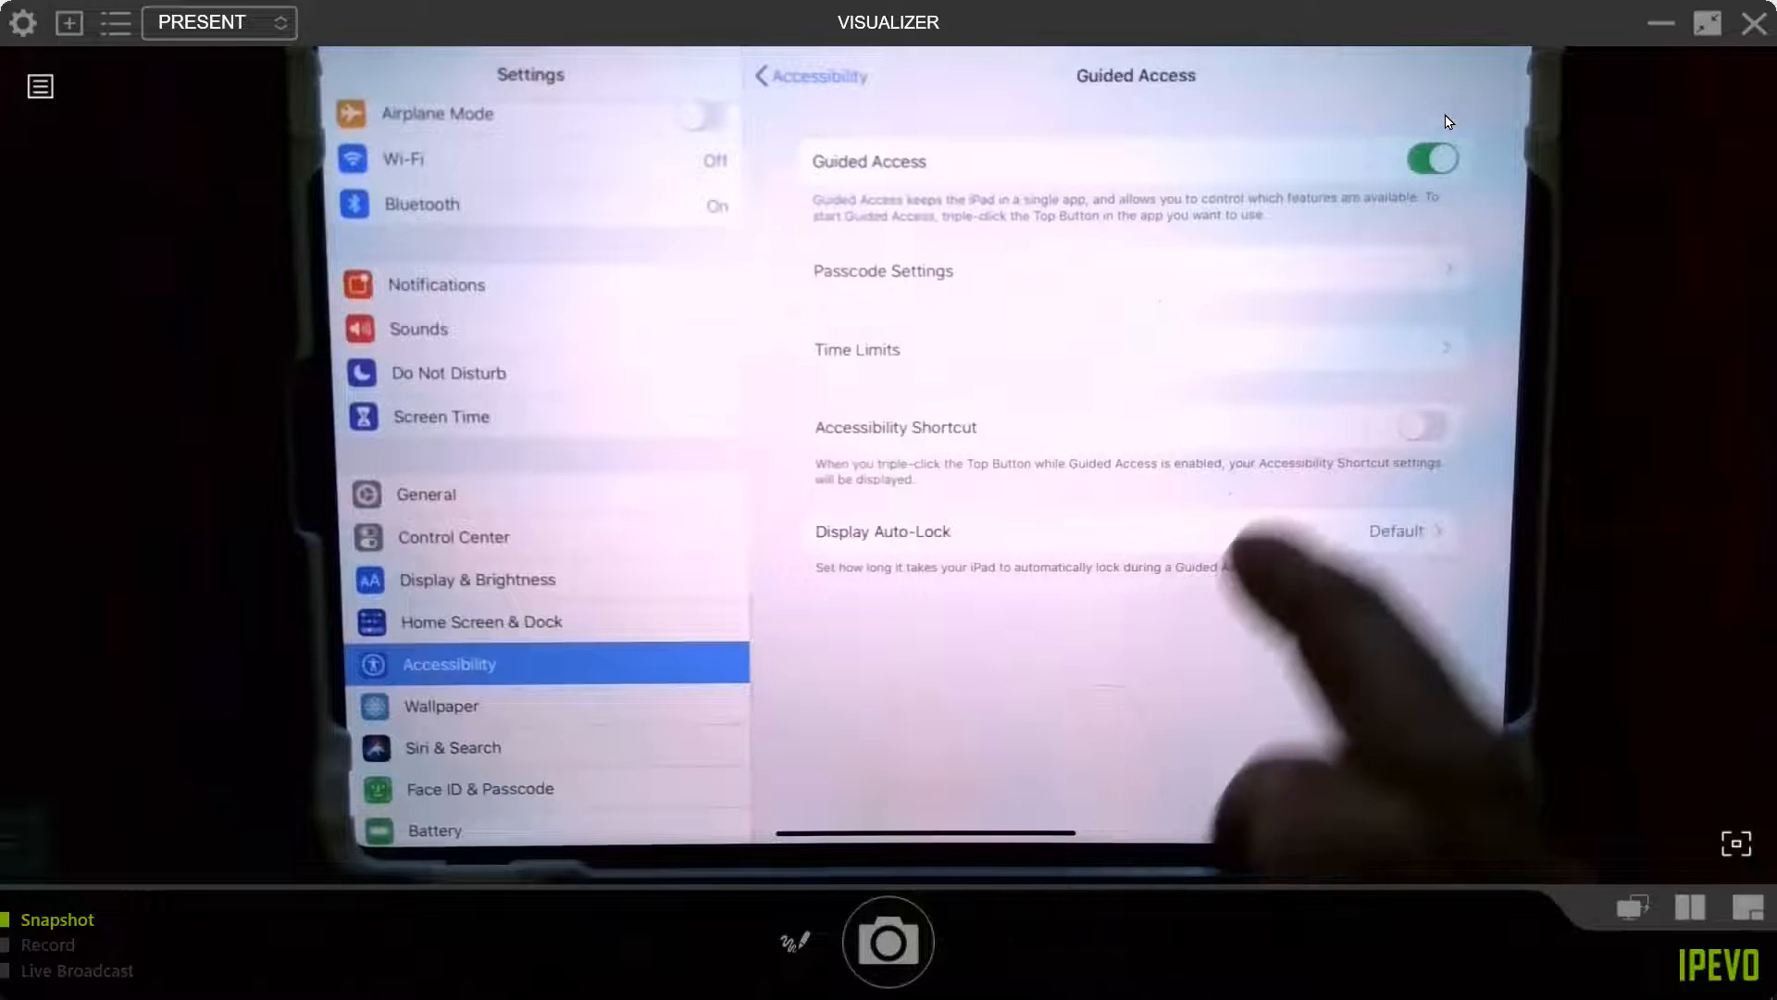
pyautogui.click(1431, 159)
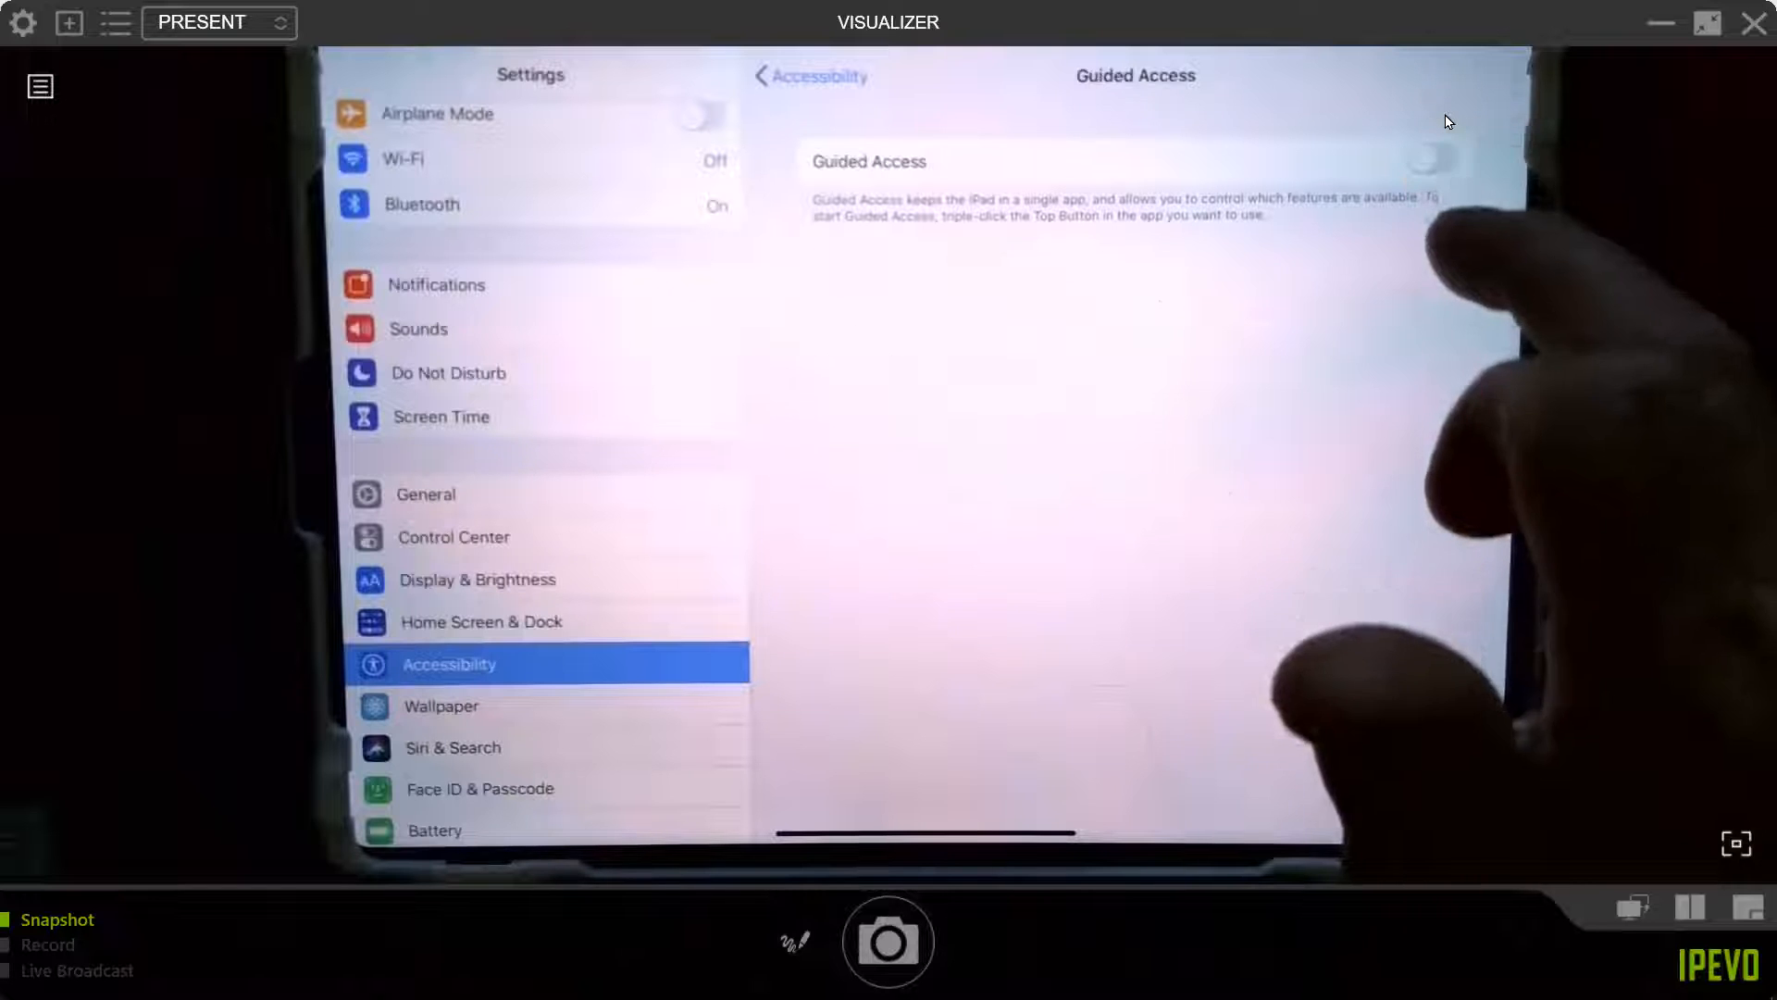
pyautogui.click(1431, 160)
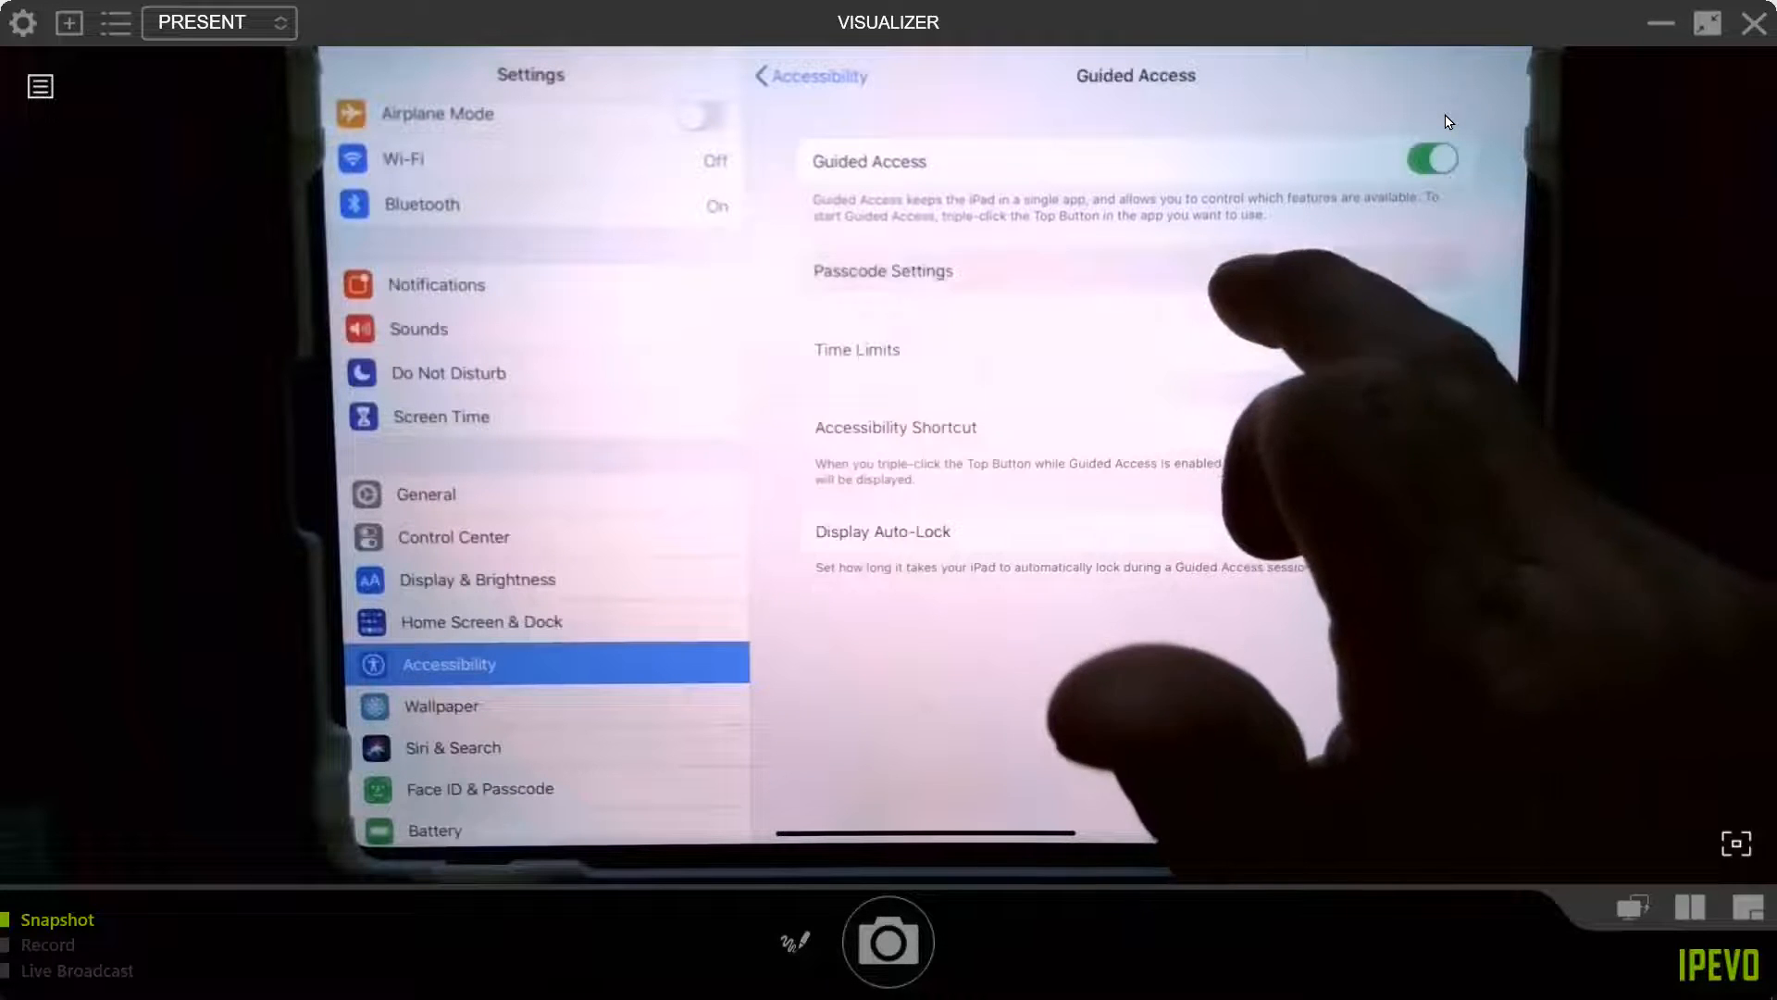
# Set a Guided Access passcode, entering and re-entering the code.
pyautogui.click(883, 270)
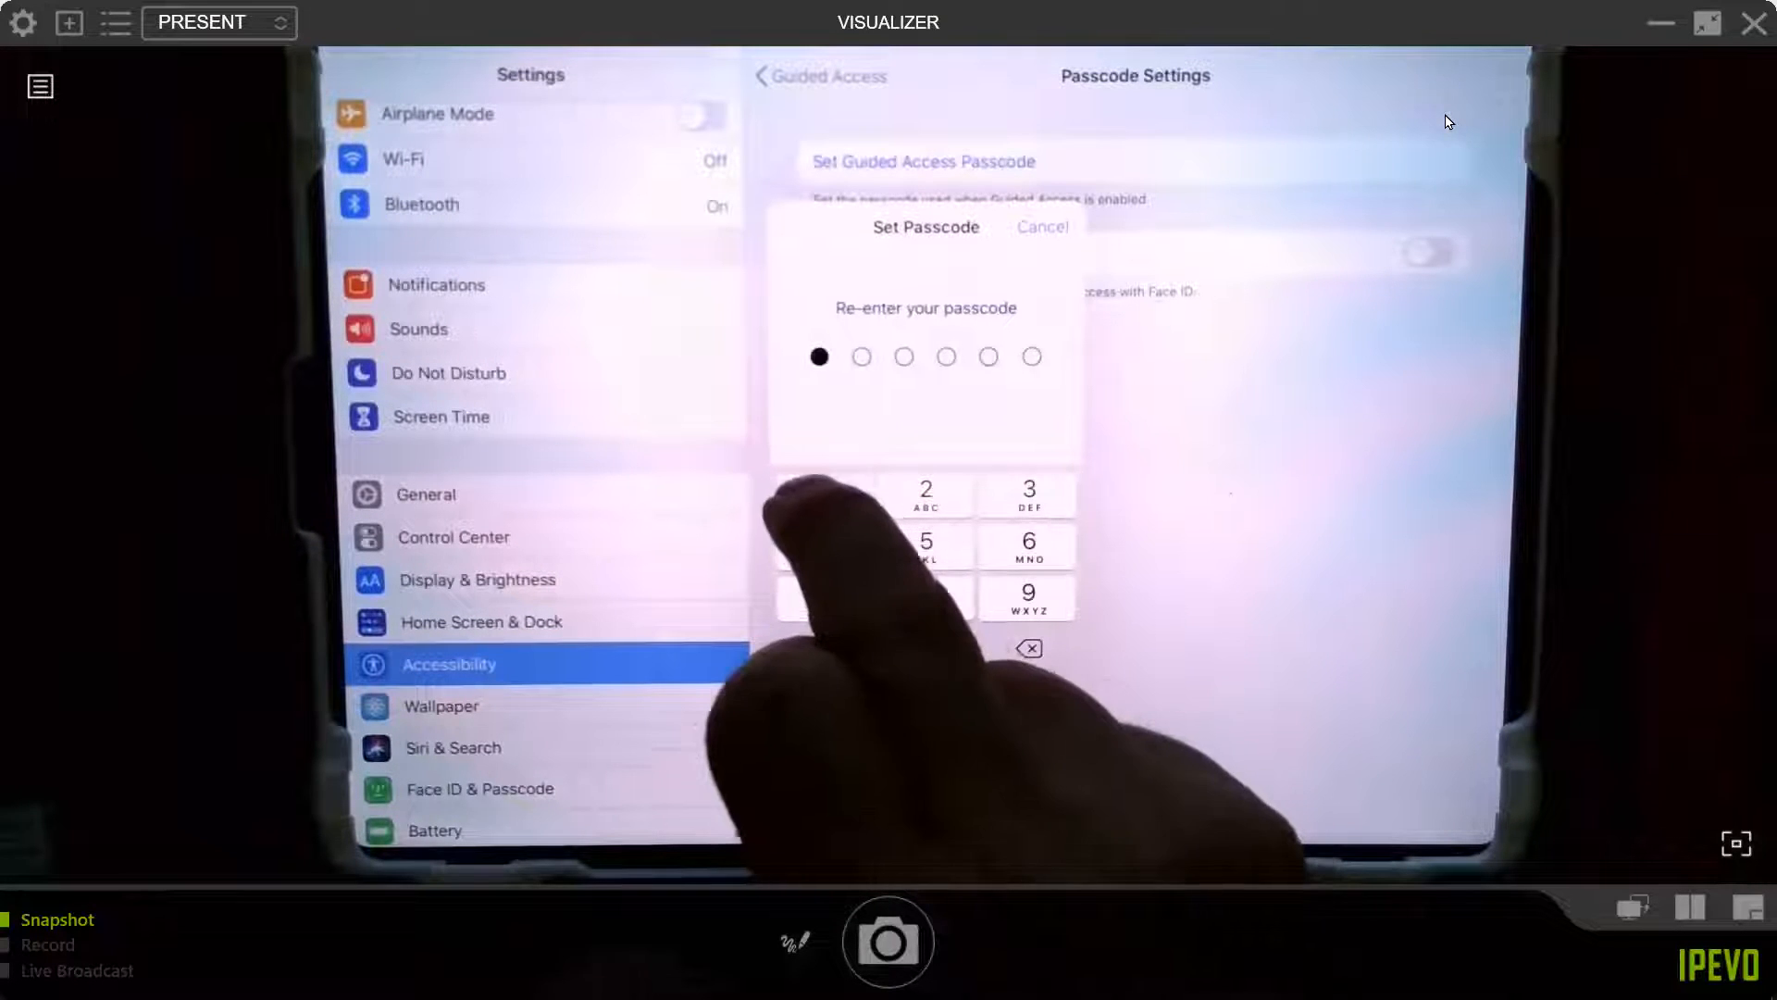
pyautogui.click(872, 546)
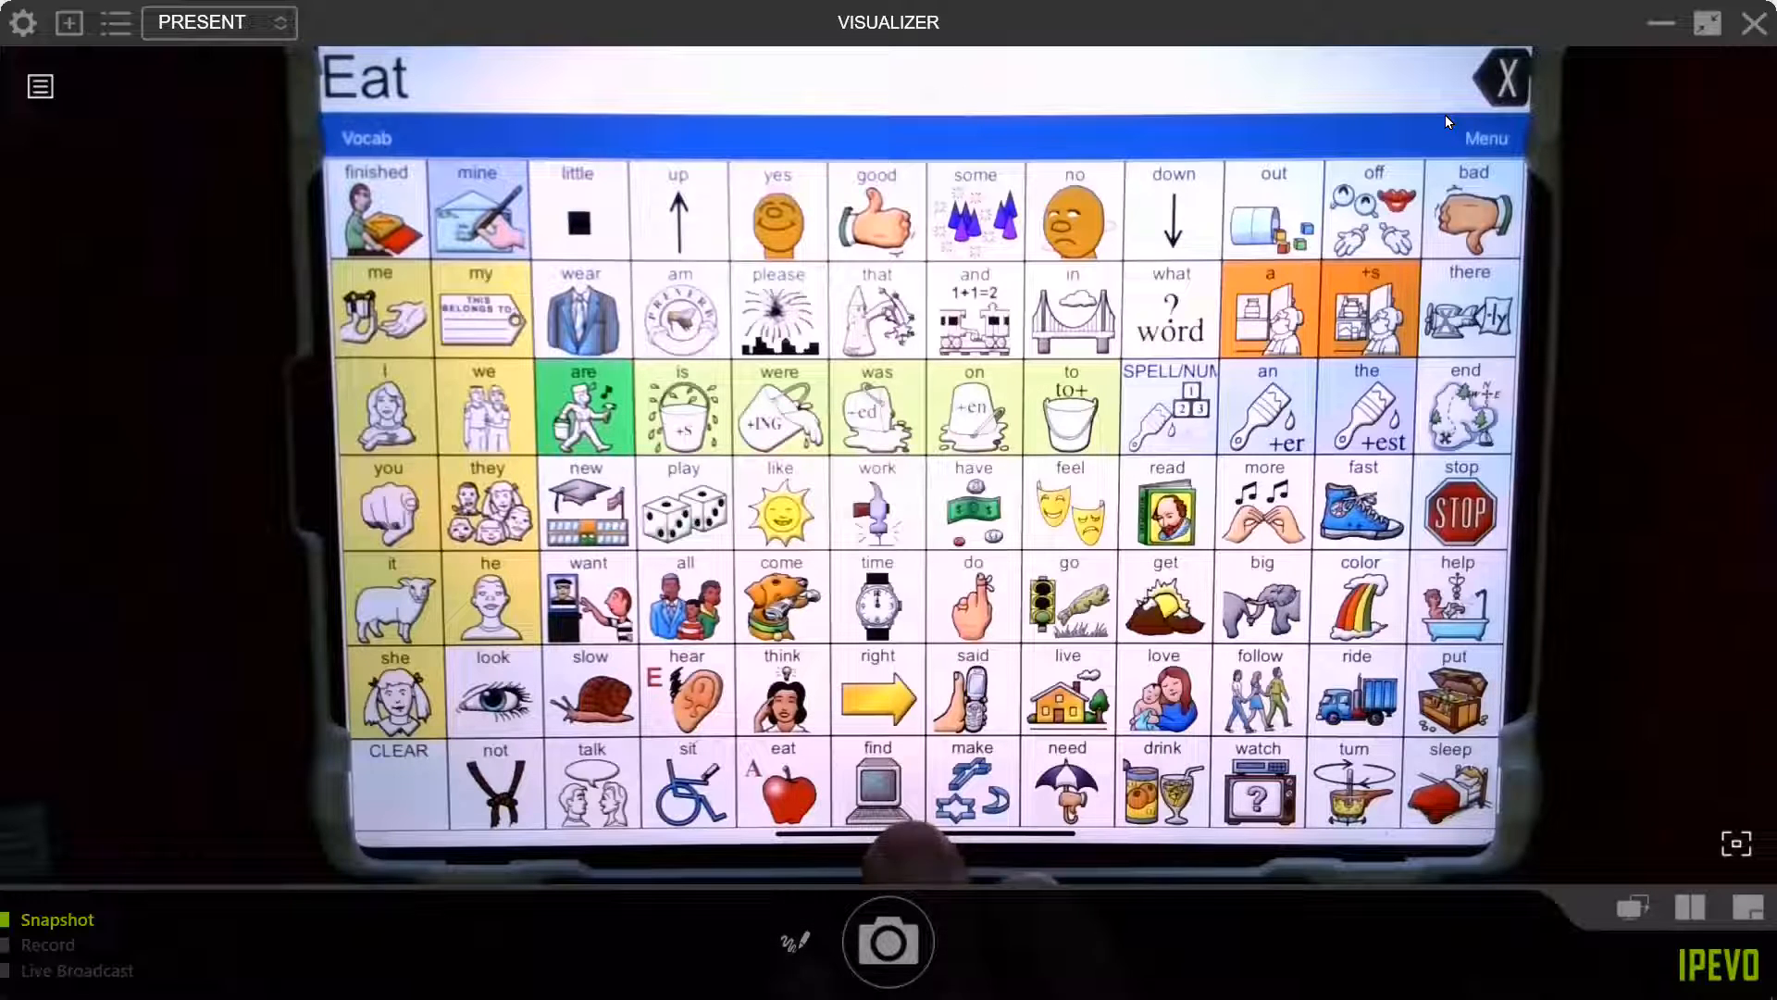
# Bring up the Words for Life Menu and choose Settings to review the menu passcode.
pyautogui.click(1487, 139)
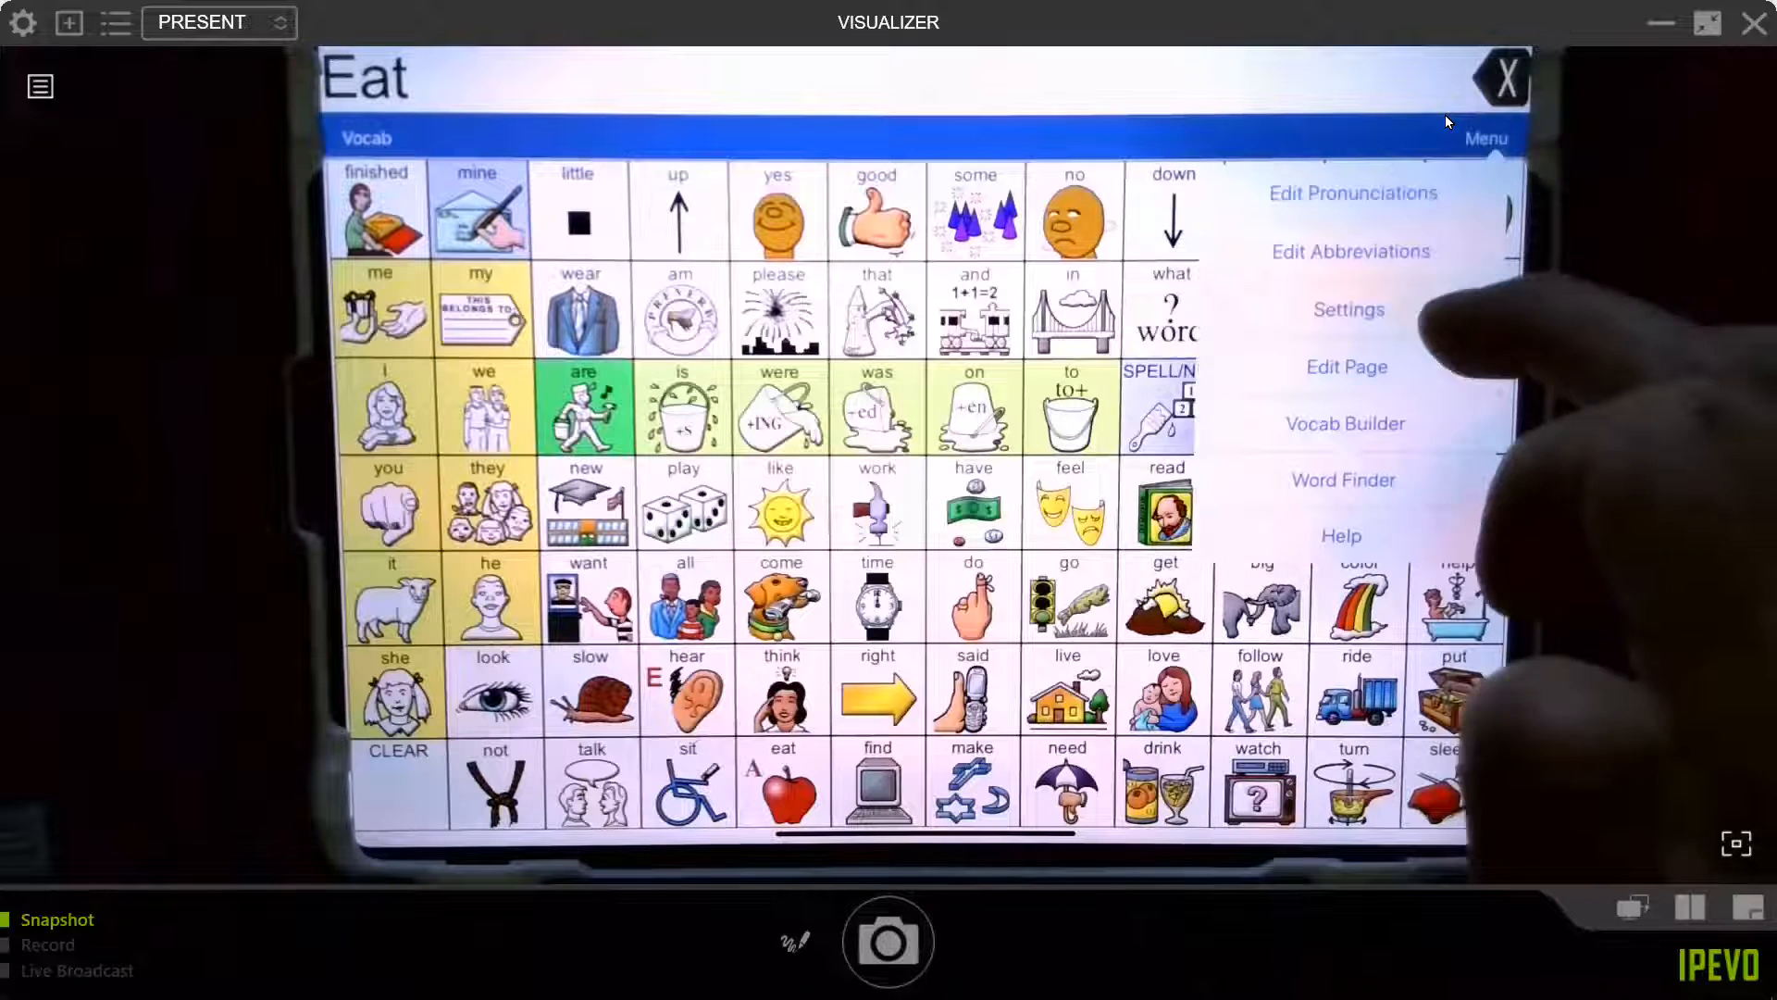
pyautogui.click(1348, 309)
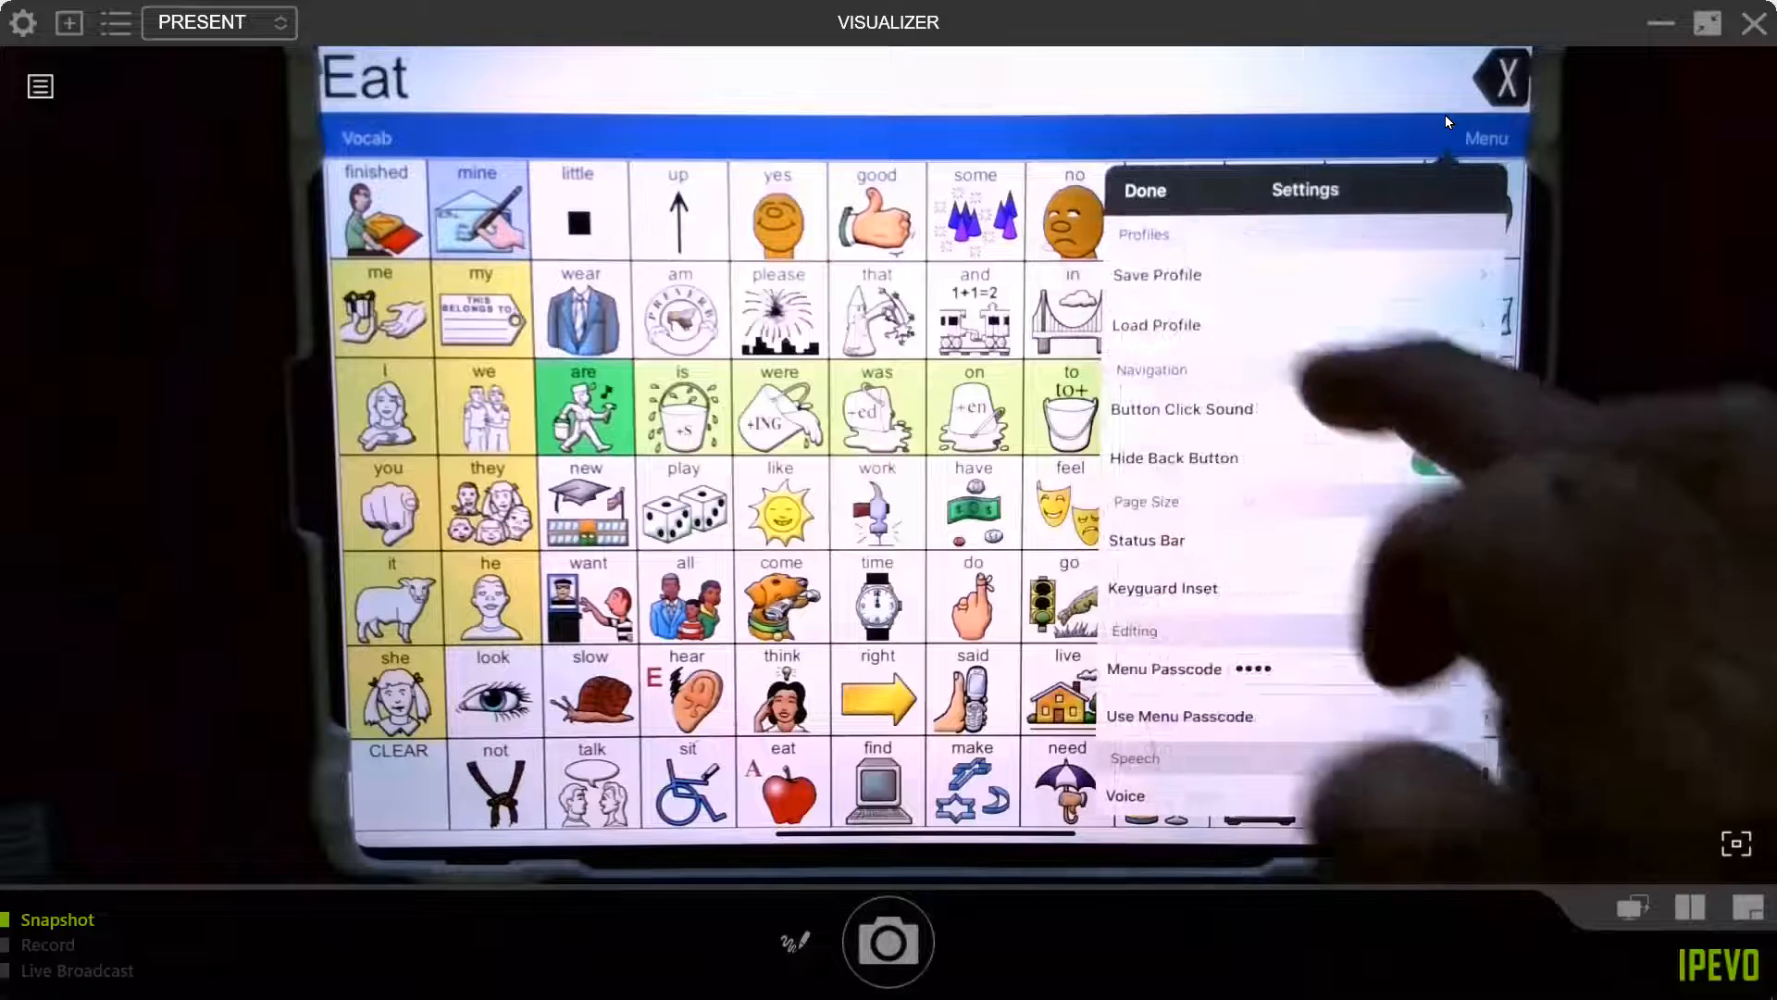